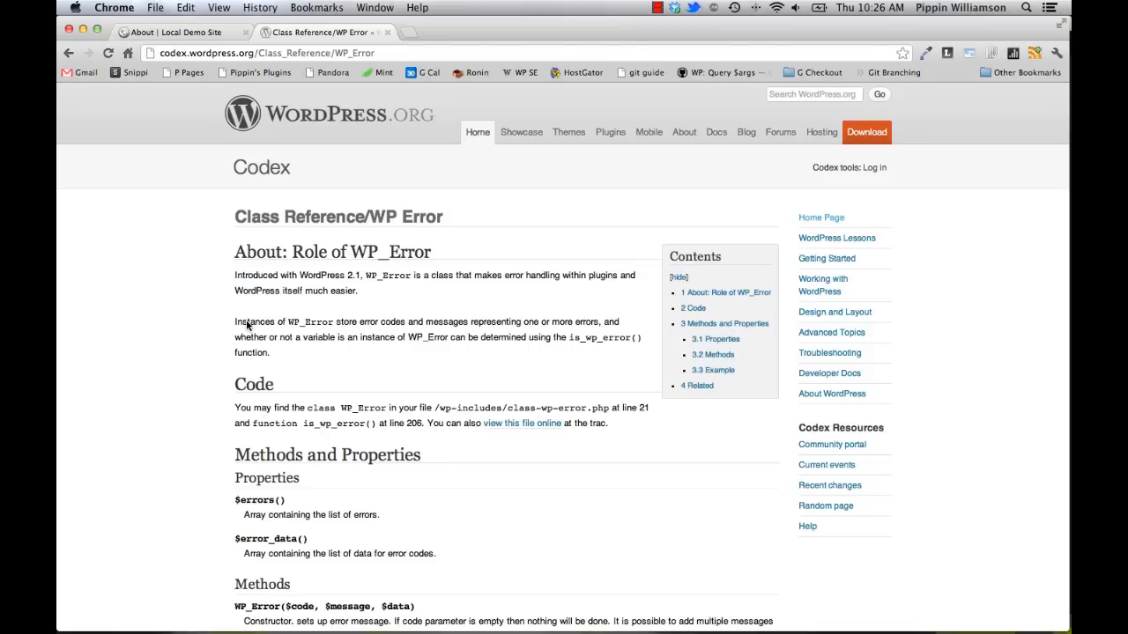
- Scroll down through class-wp-error.php to read the WP_Error methods
scroll(down, 3)
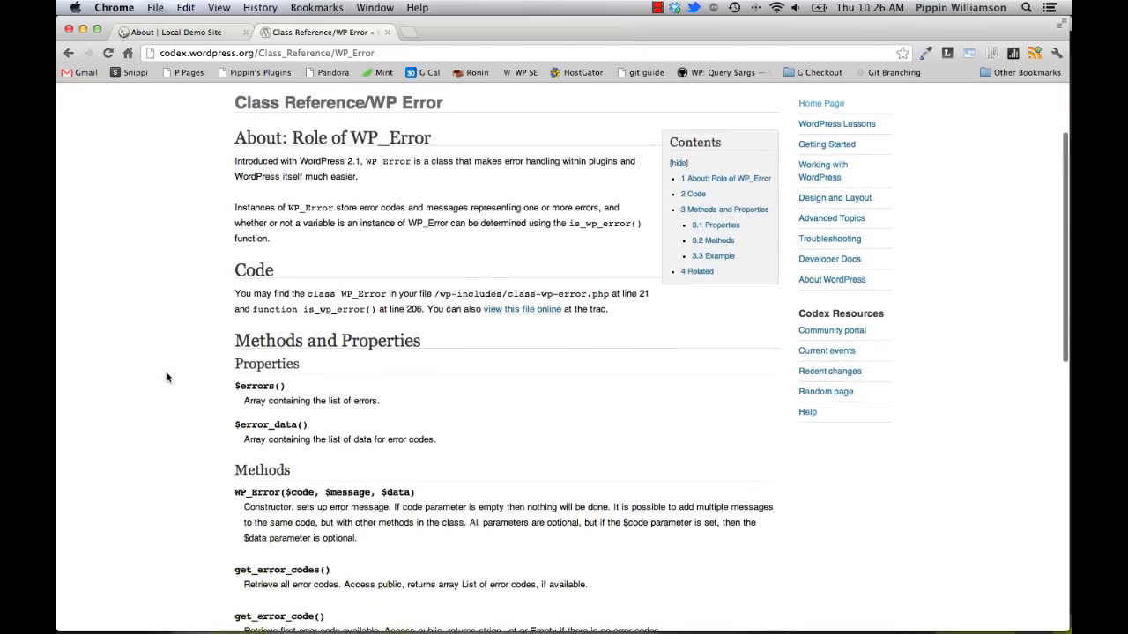
scroll(down, 3)
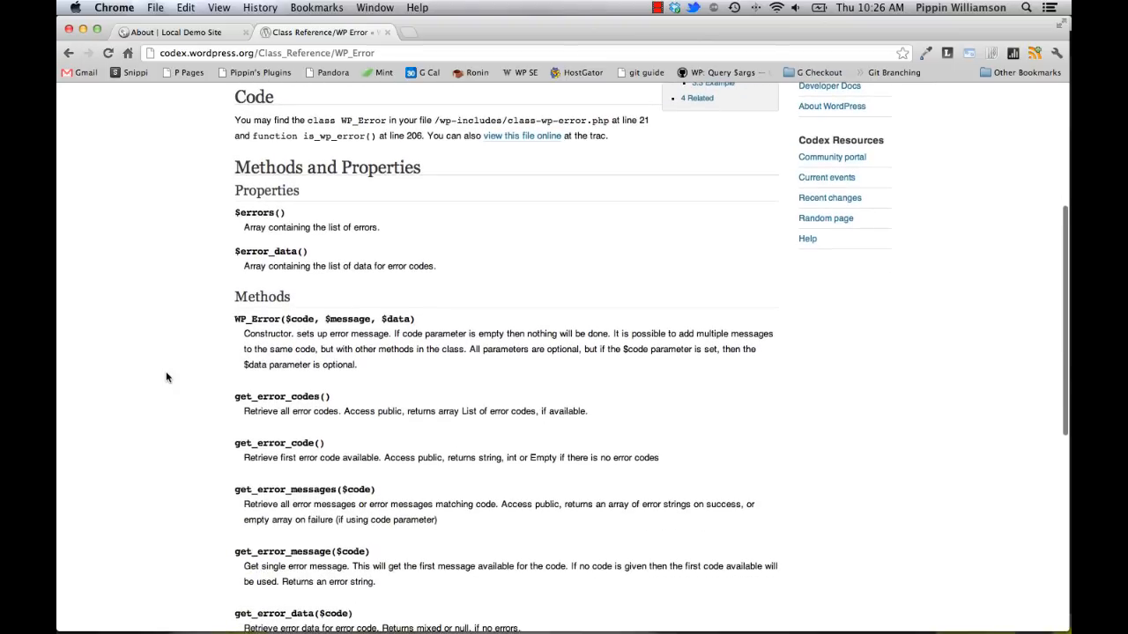
scroll(down, 3)
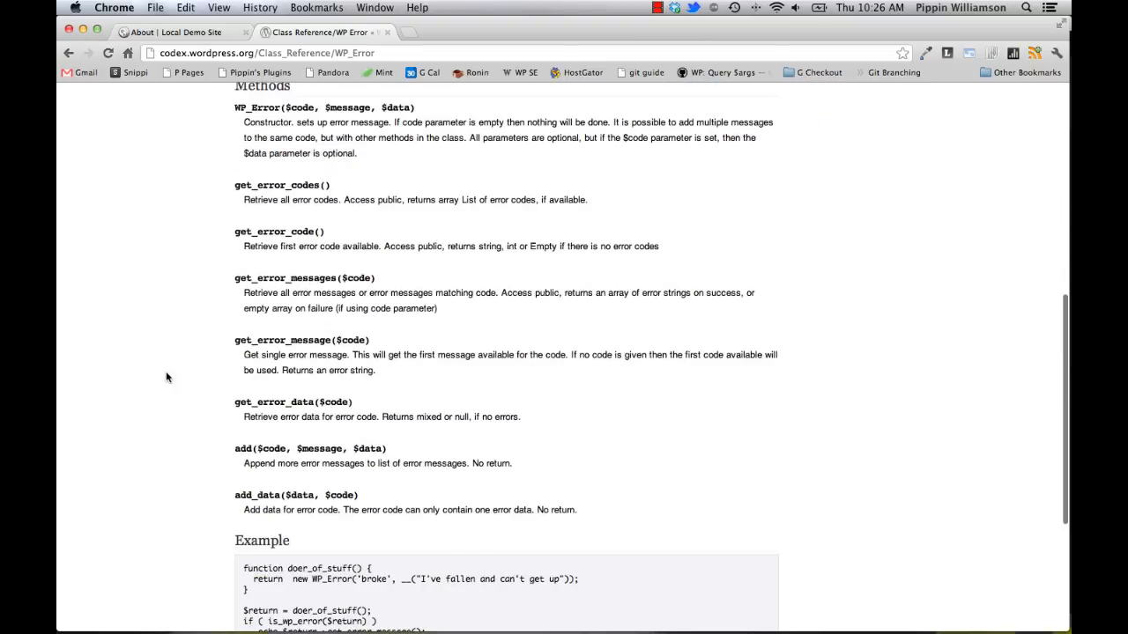
scroll(down, 3)
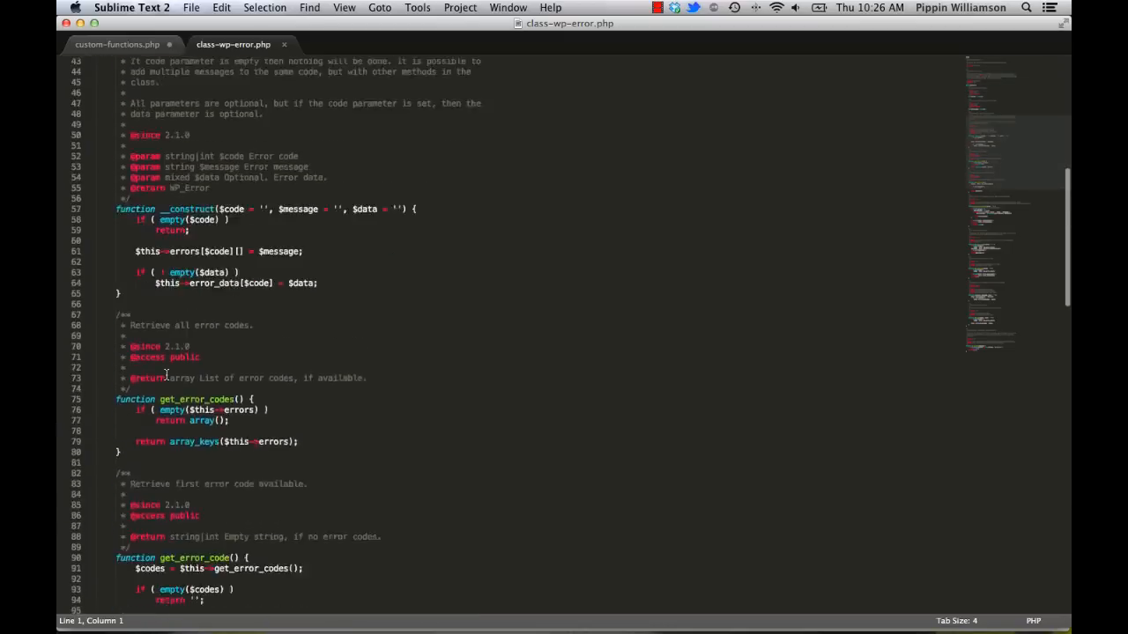
scroll(down, 3)
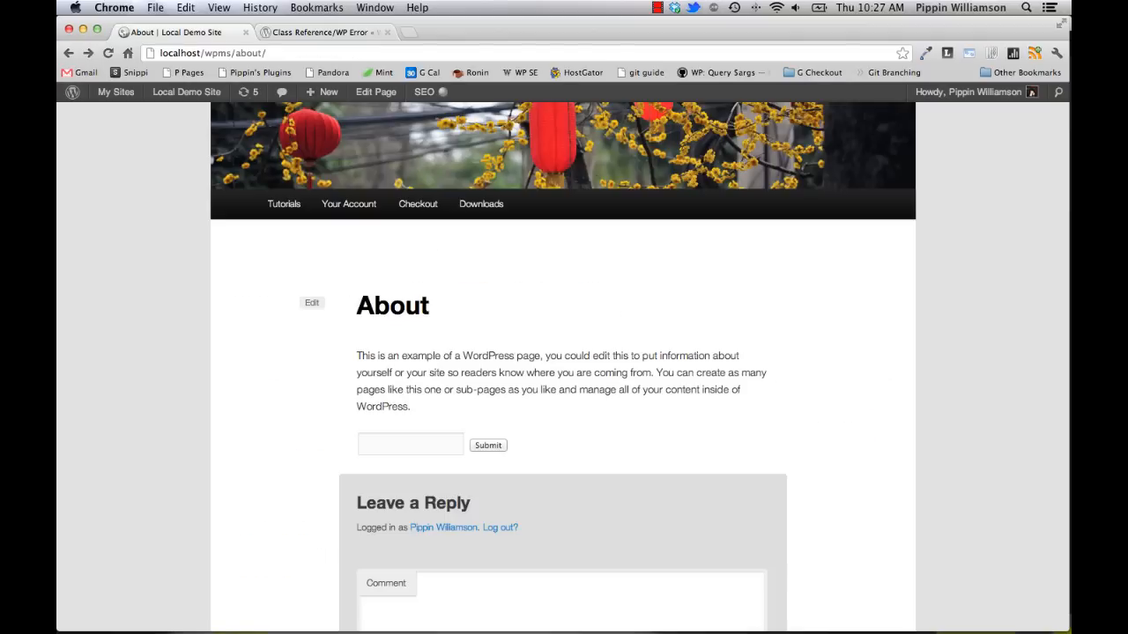
mouse_move(168, 377)
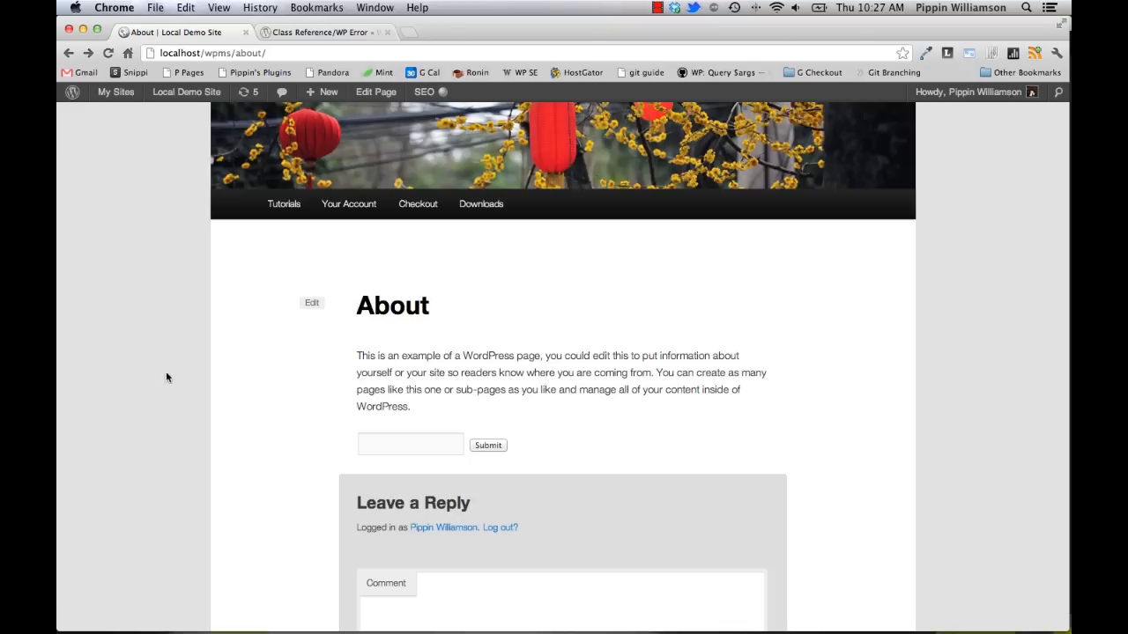
- Enter the word 'teusth' in the About page form field and submit it
click(409, 444)
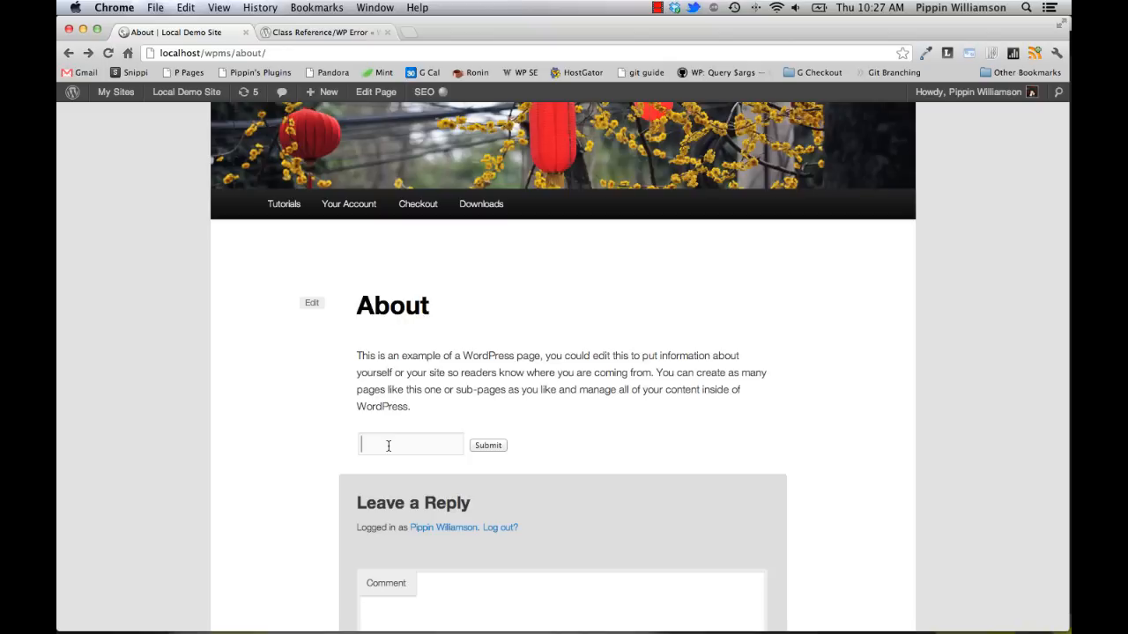
text(teusth)
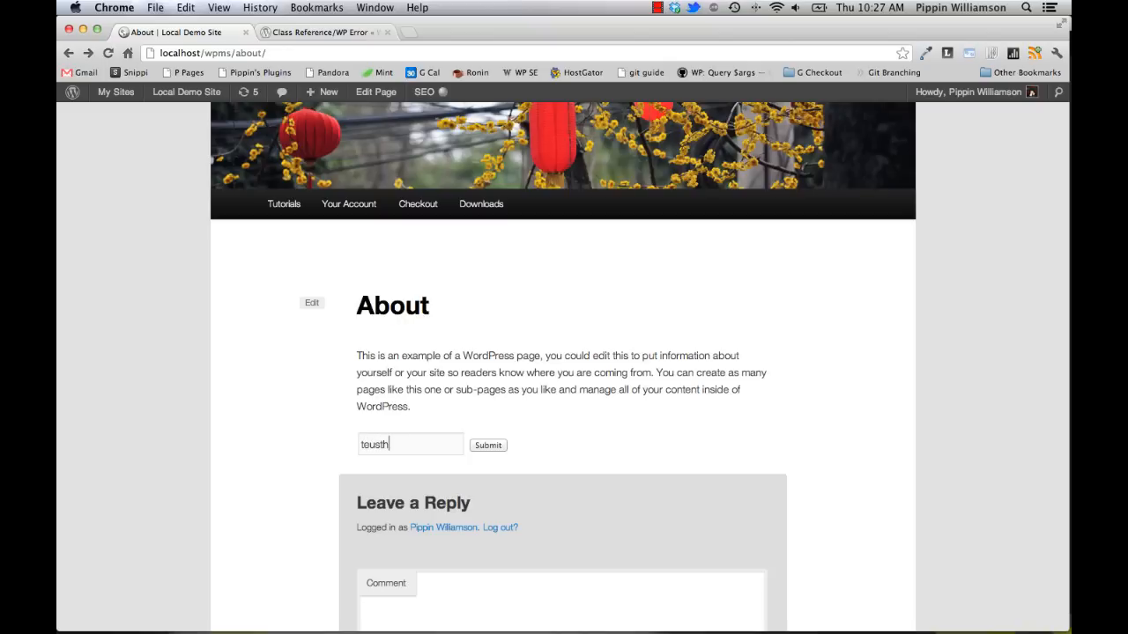
click(488, 444)
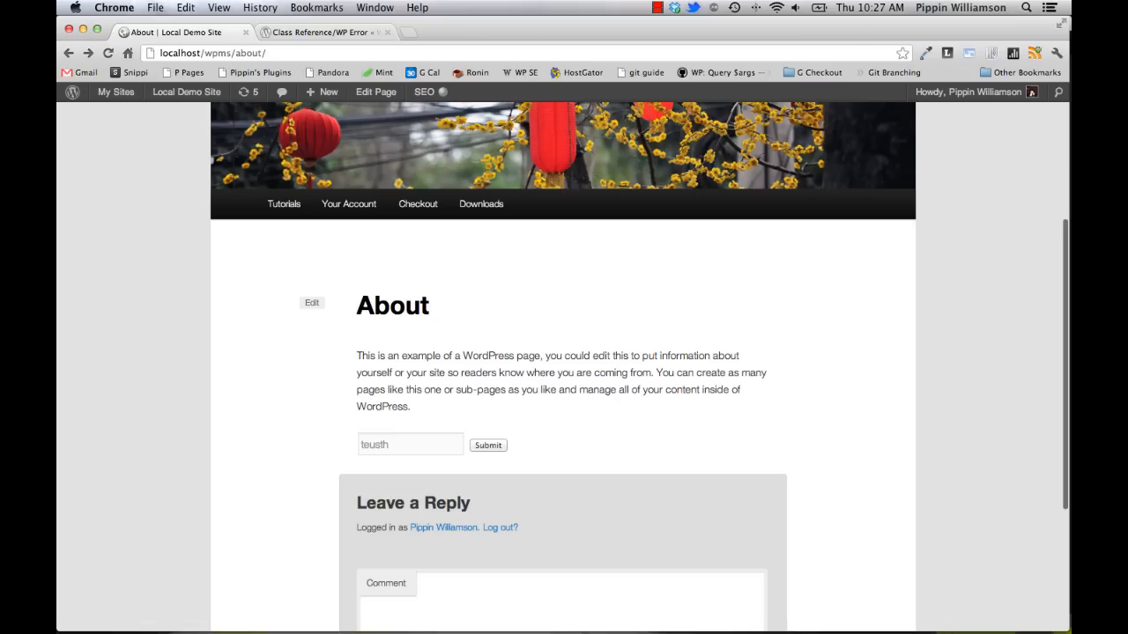
double_click(373, 444)
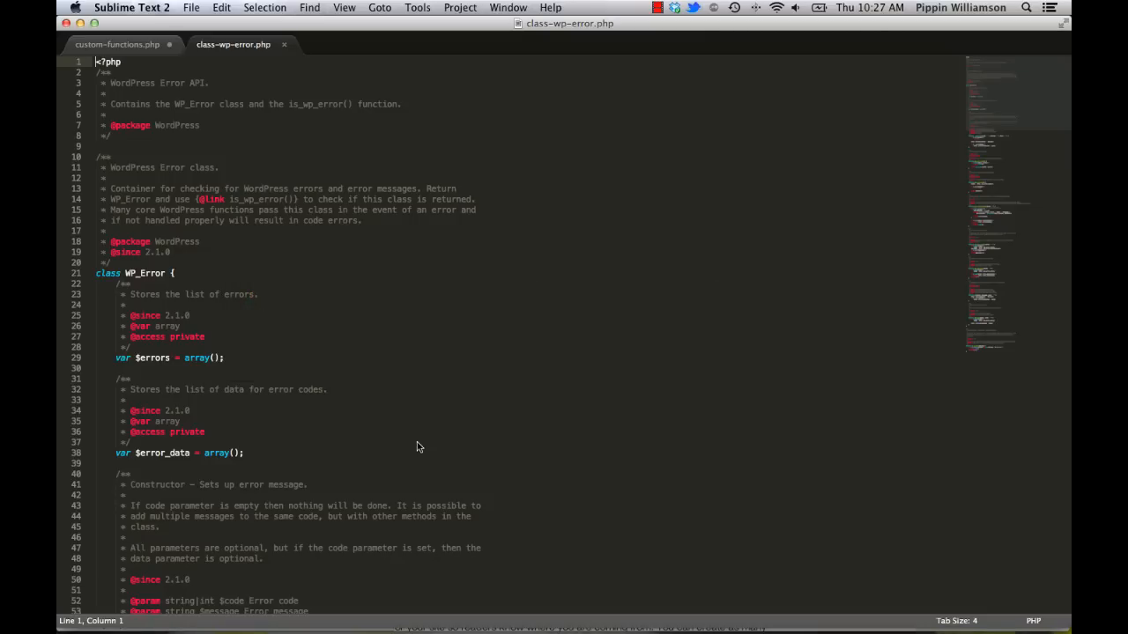
- In custom-functions.php, add $numbers = is_numeric( $_POST['pw_numbers'] ); to the handler
click(116, 44)
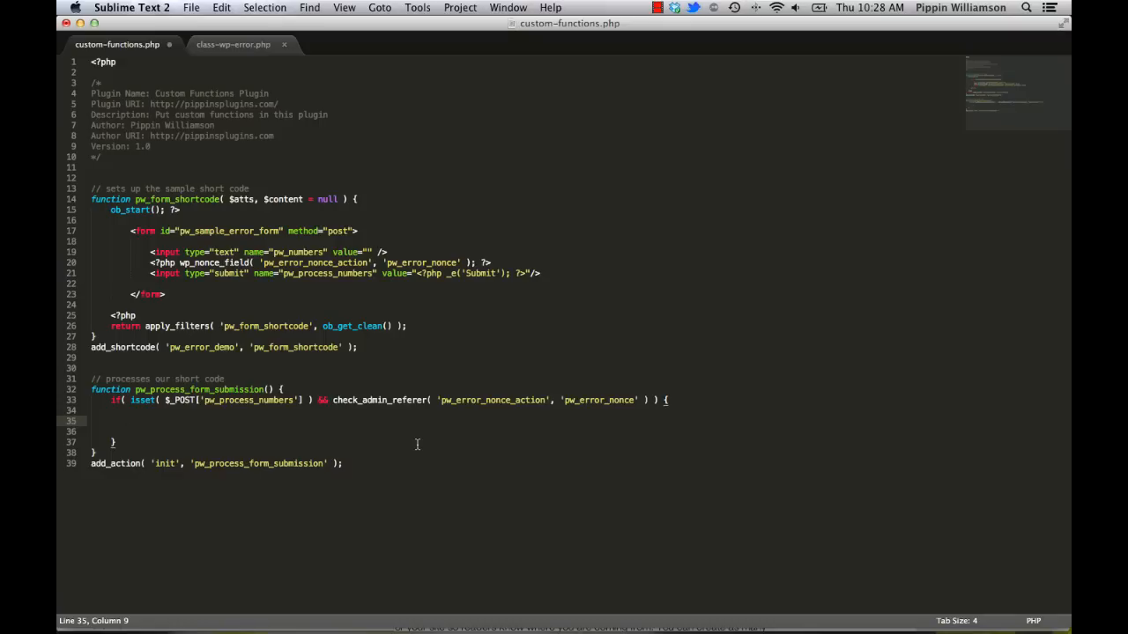
text($)
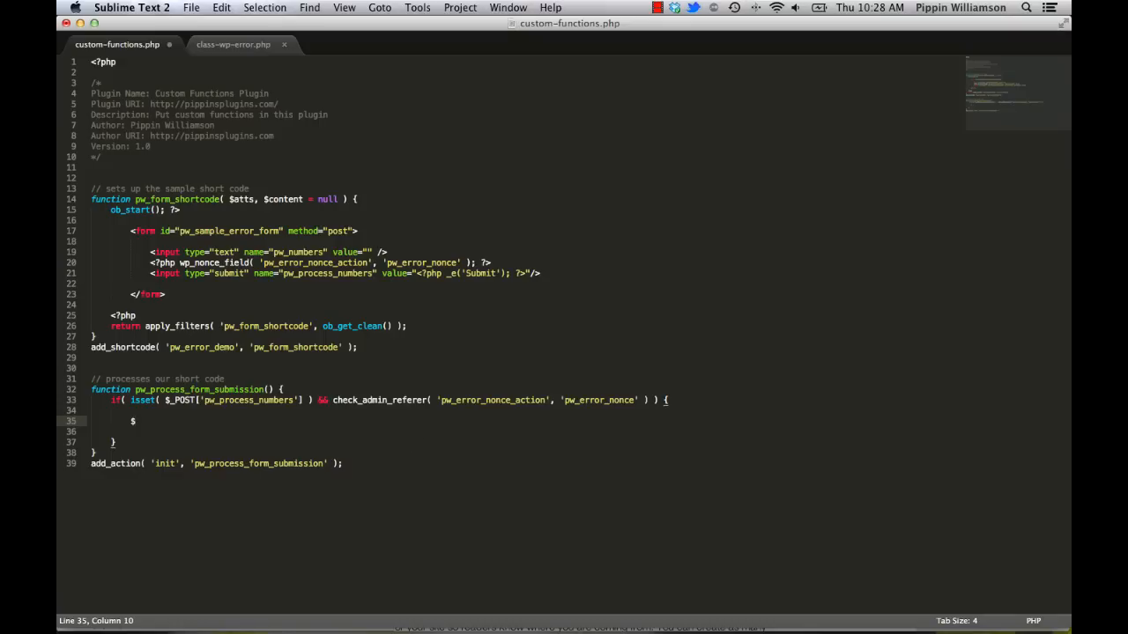
text(numbers)
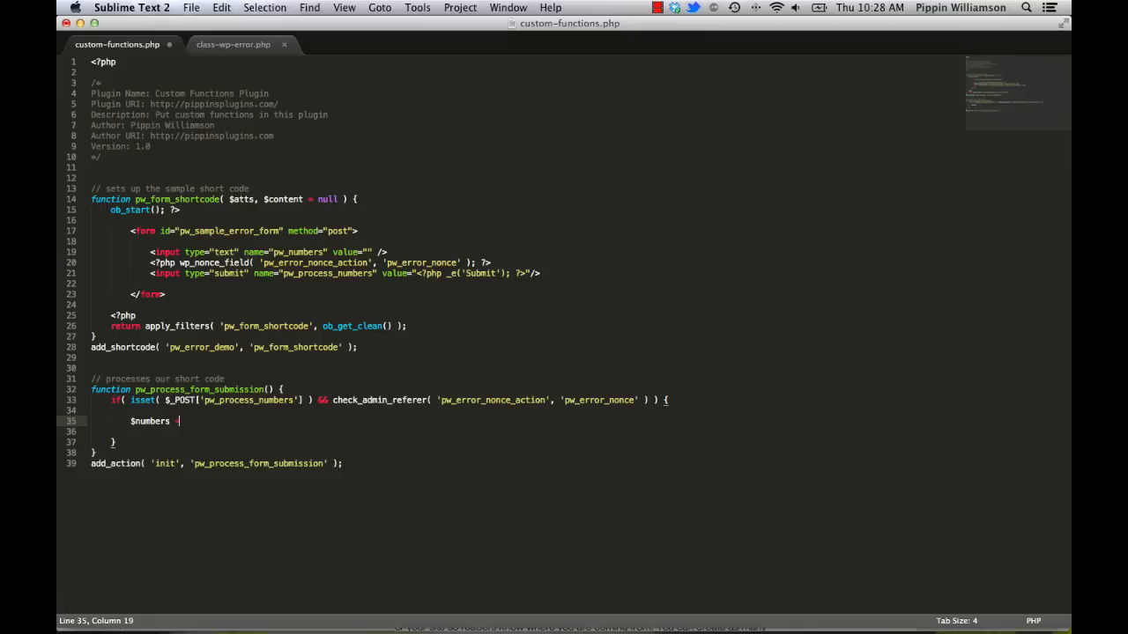
text(= is_numeric( $_POST['pw_numbers'])
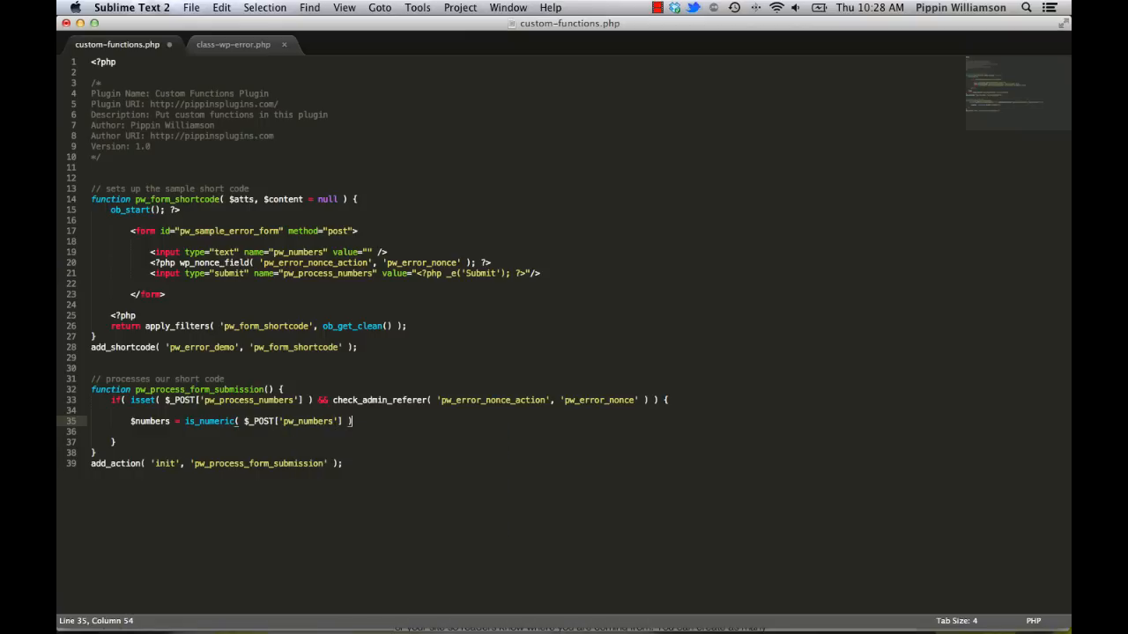
text(;)
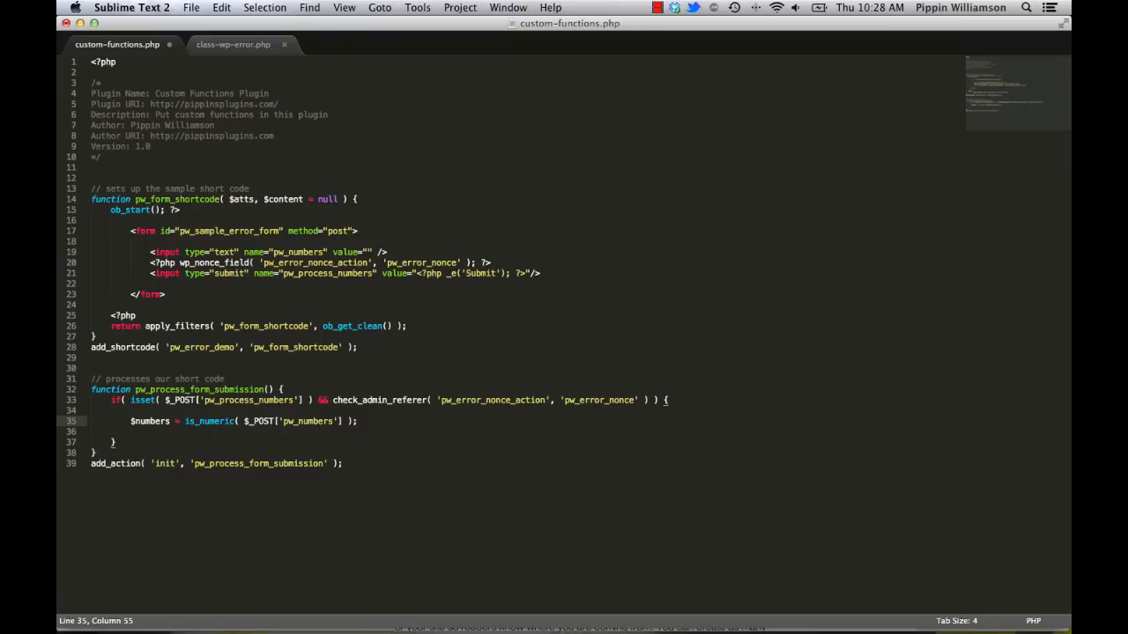
key(enter)
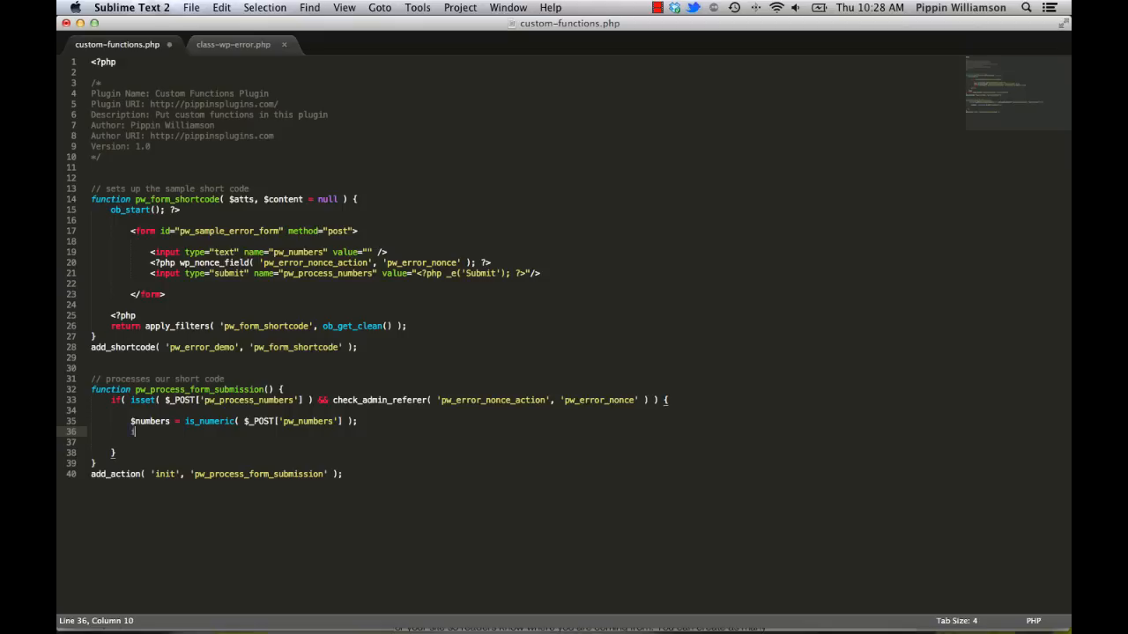
- Add an if/else on $numbers echoing 'success' or 'fail' with exit, and save the file
text(if( $numbers ) {)
text(echo ;te)
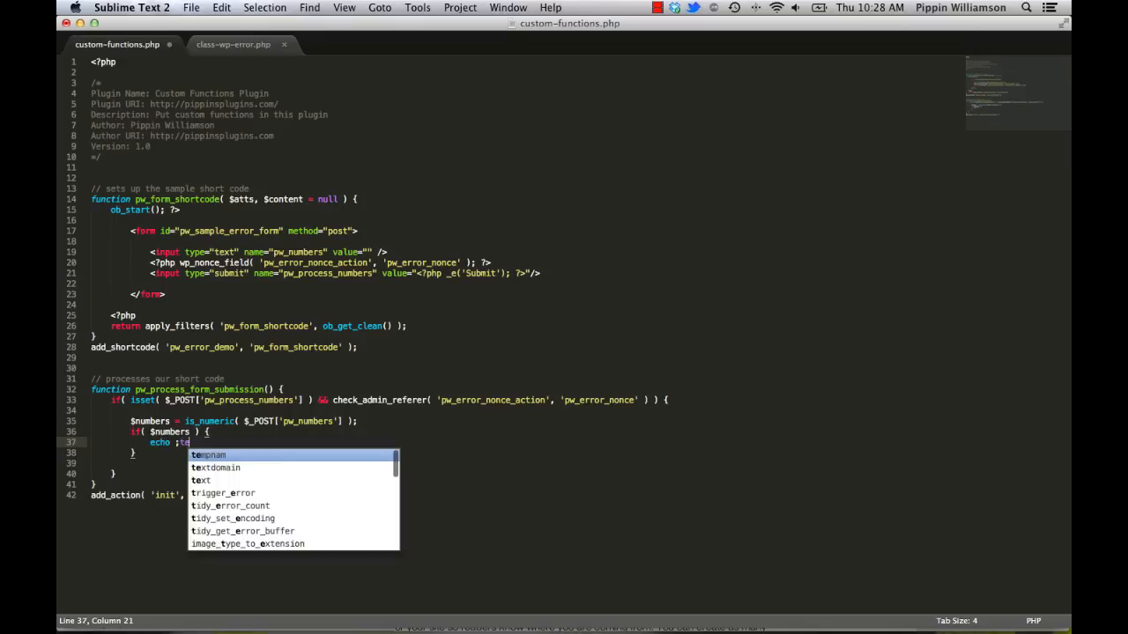
text(s)
text(echo ')
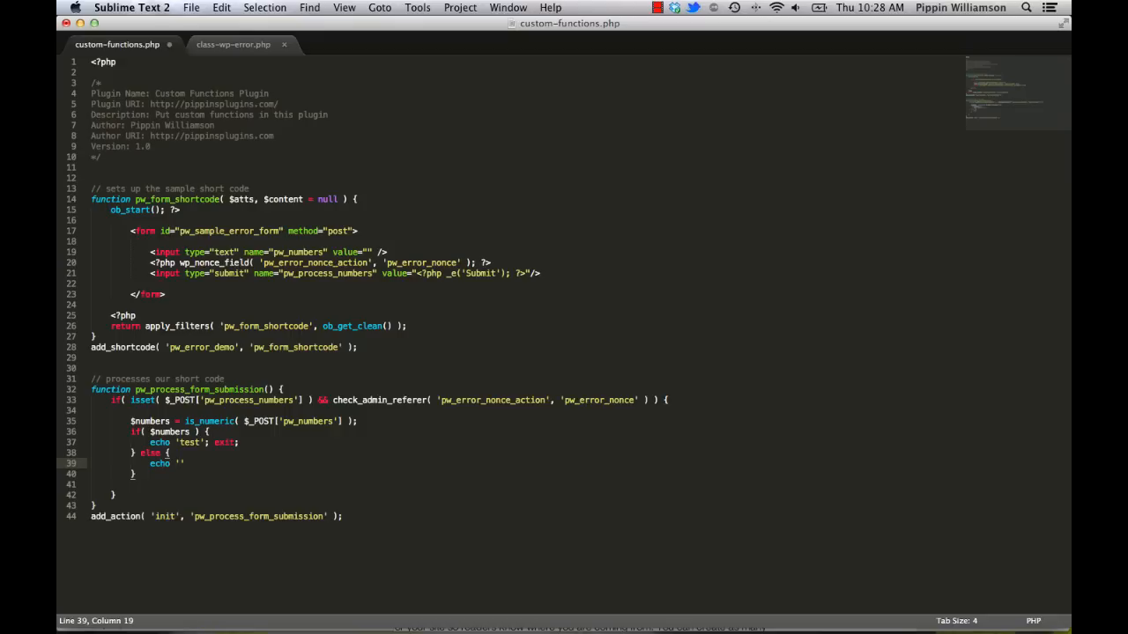
text('fail'; exit;)
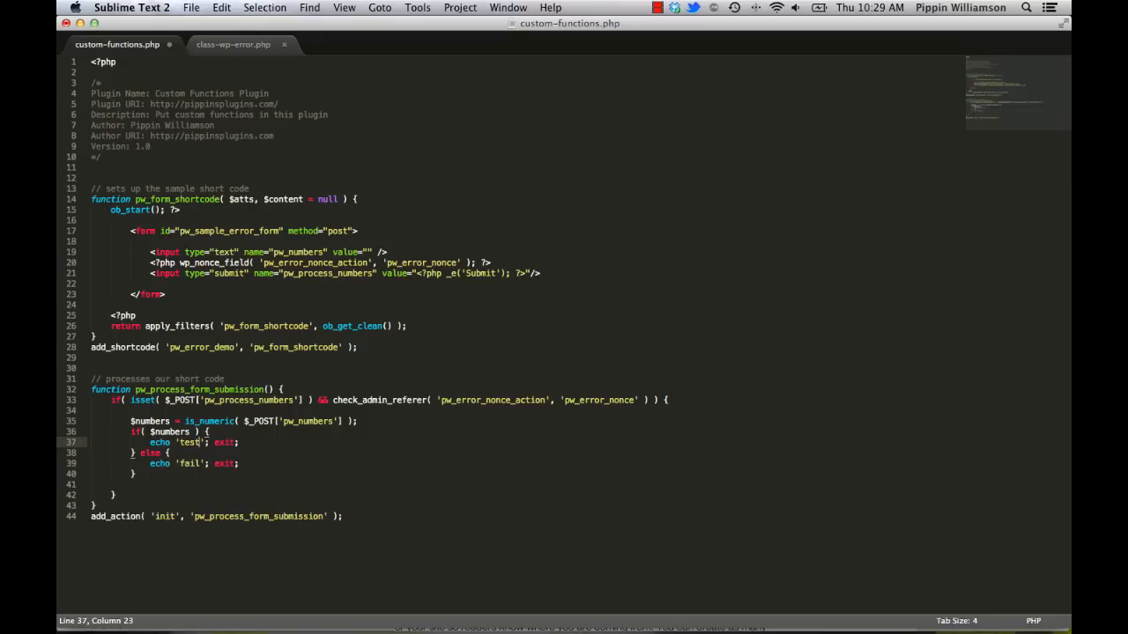
text(success)
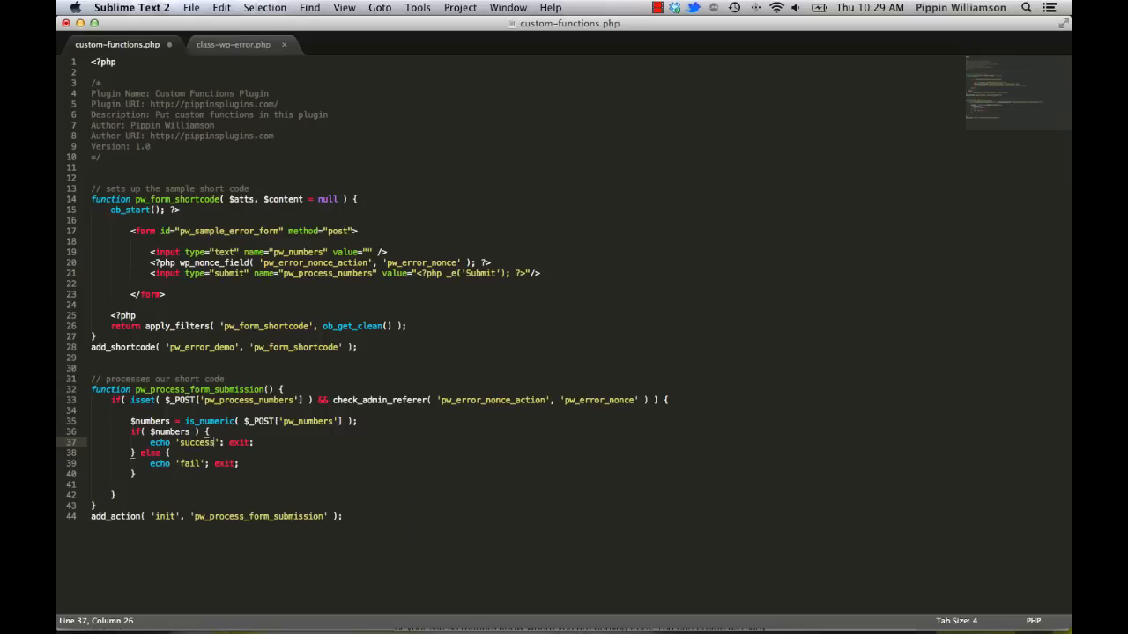
key(Cmd+S)
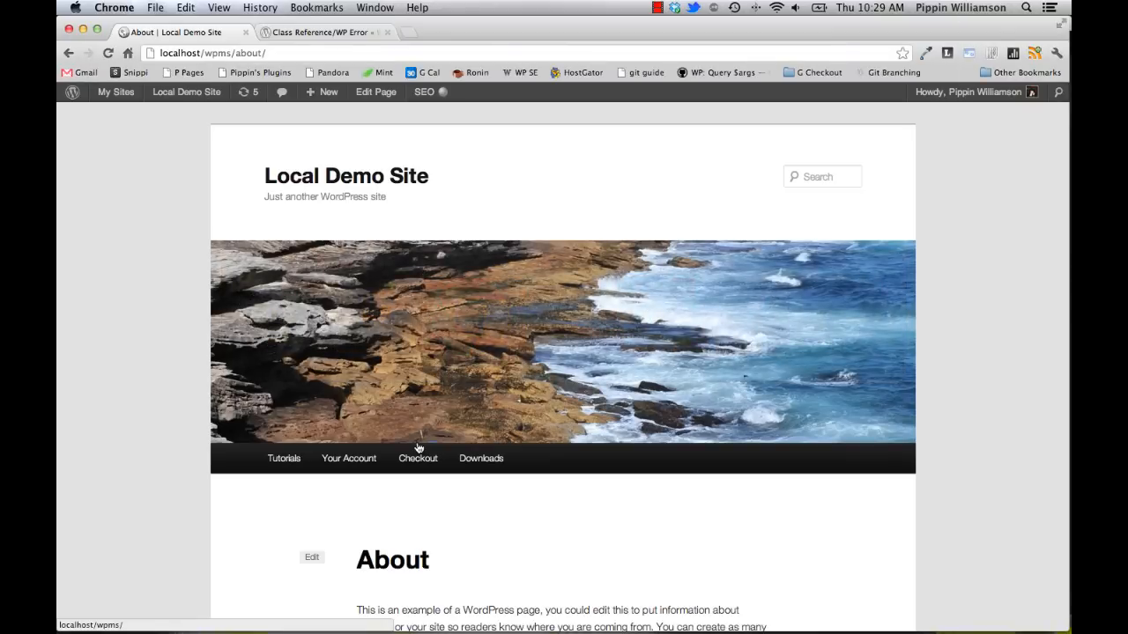
- Scroll to the reloaded form and enter the number 12312
scroll(down, 3)
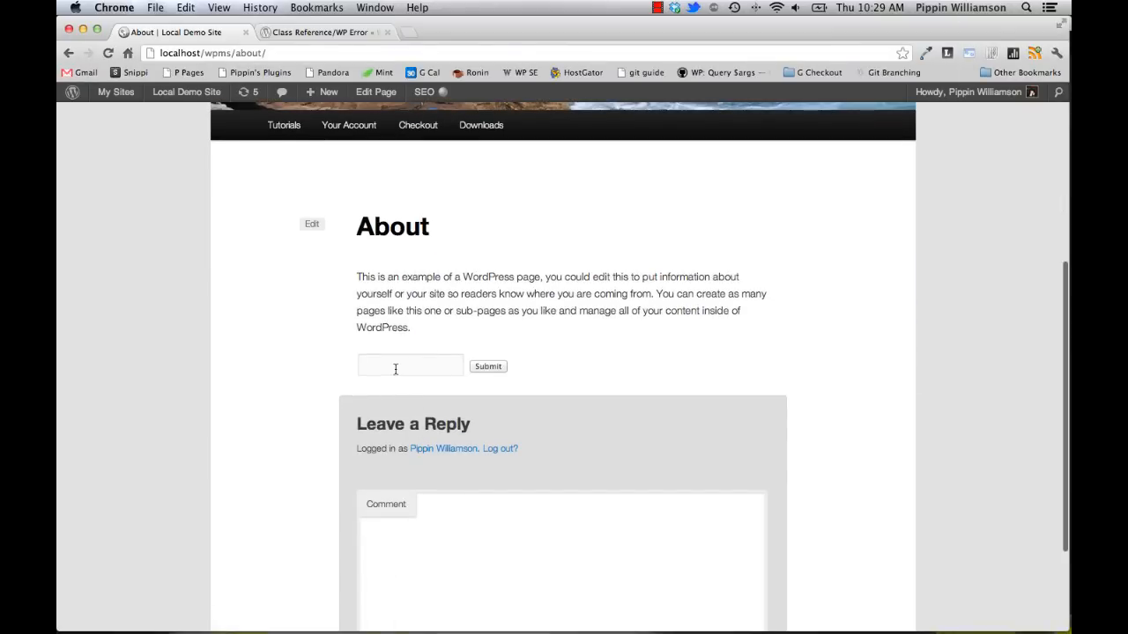
text(12312)
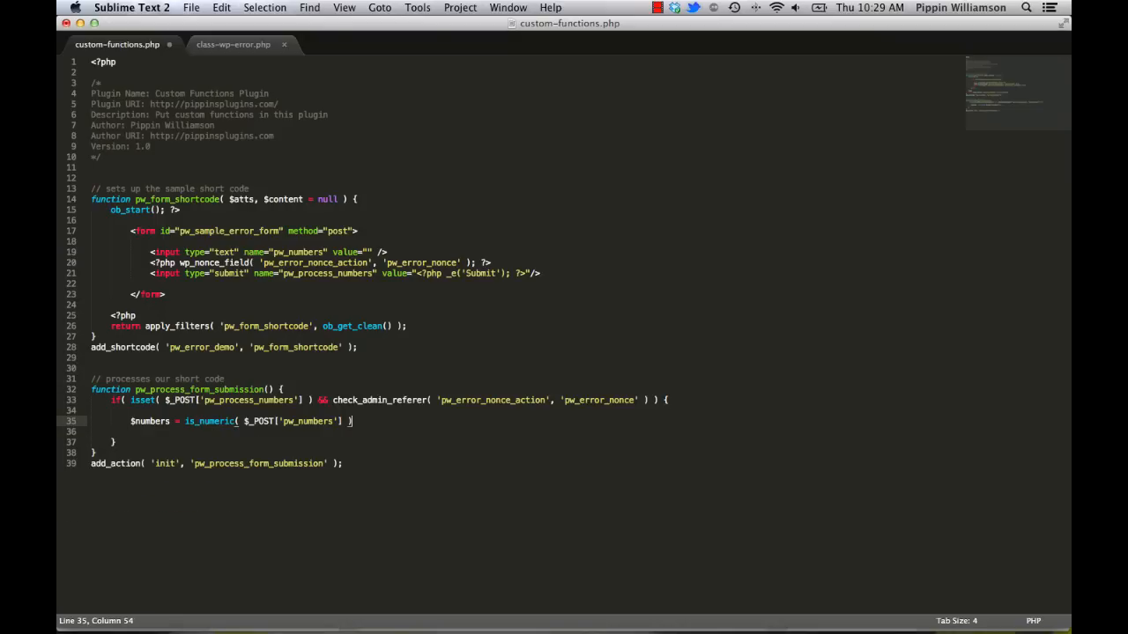
- Turn the assignment into a ternary keeping the stripped numbers value when numeric
key(enter)
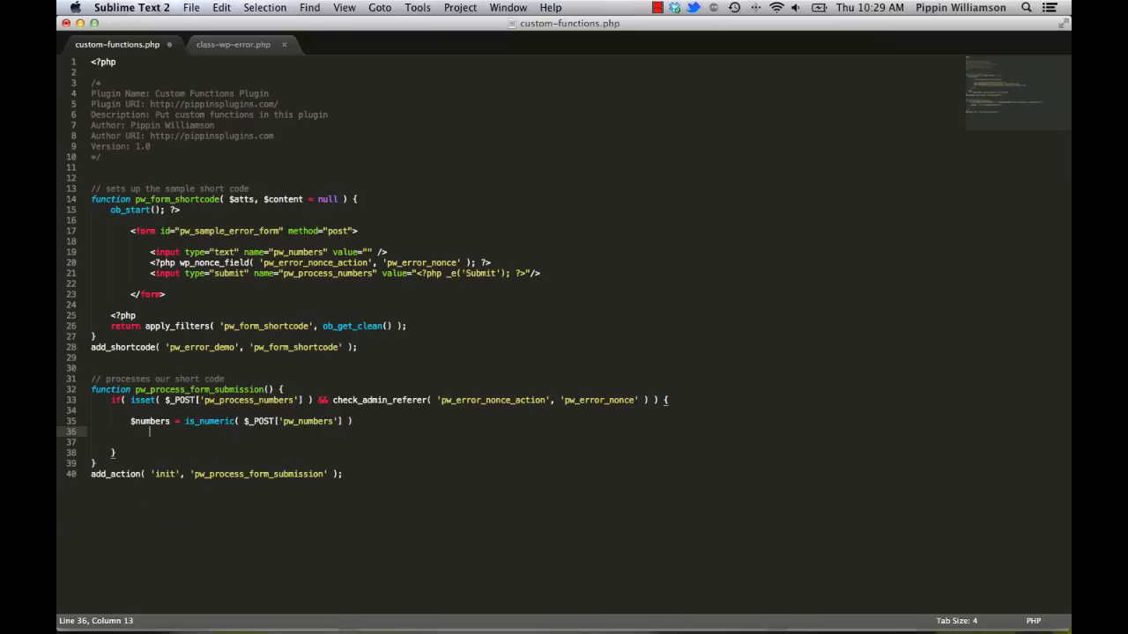
text(?)
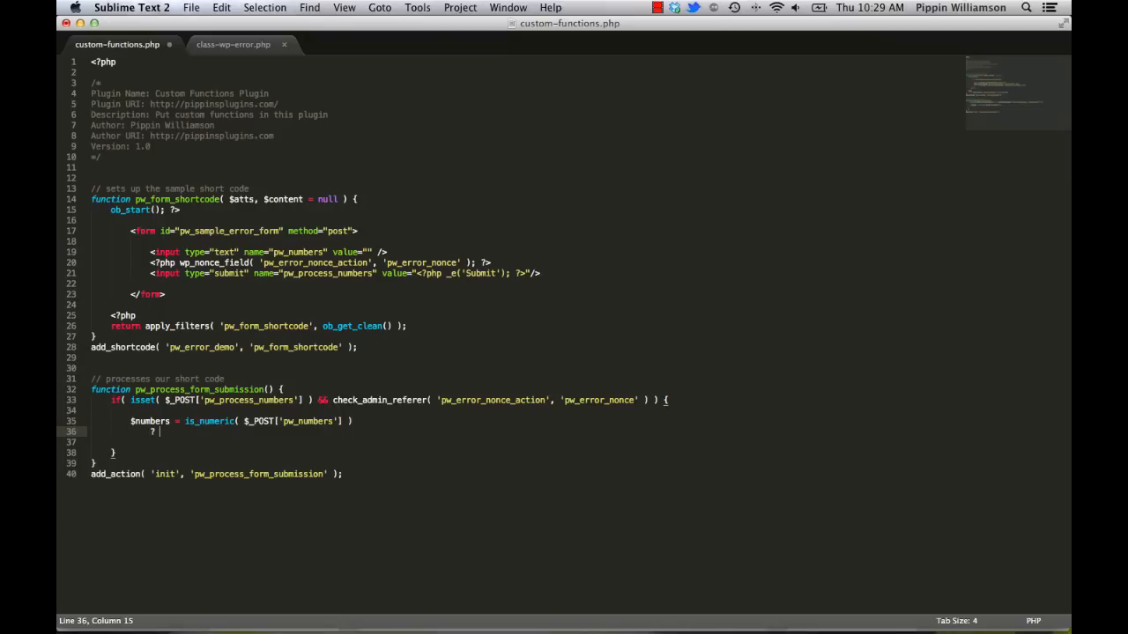
text(stripslashes( $_POST['pw)
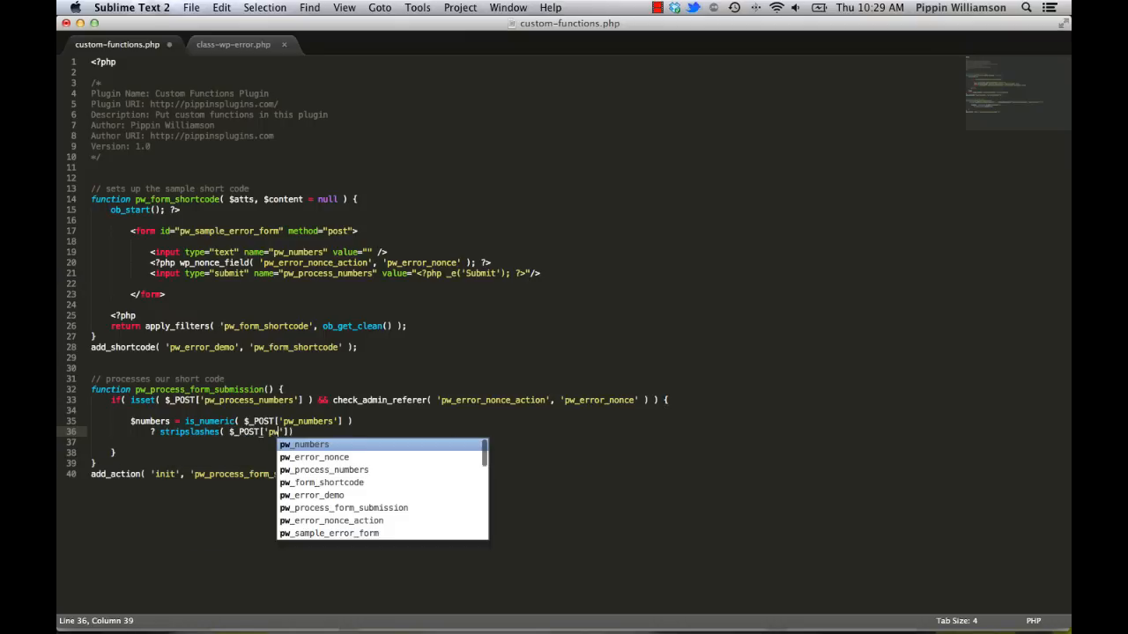
text(numbers)
text(:)
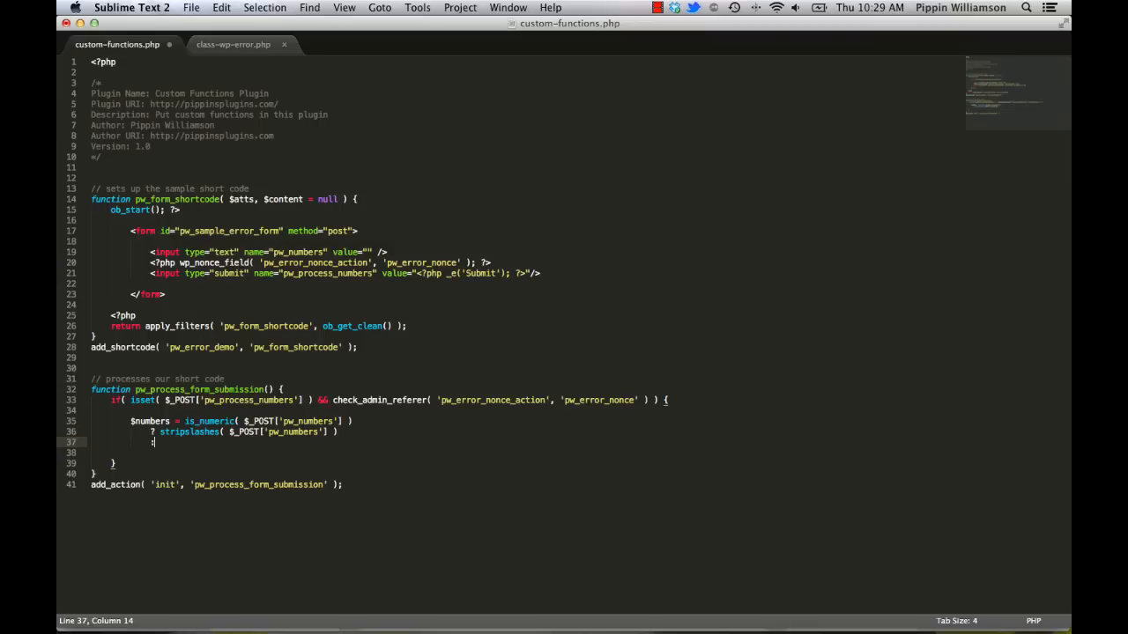
text(;)
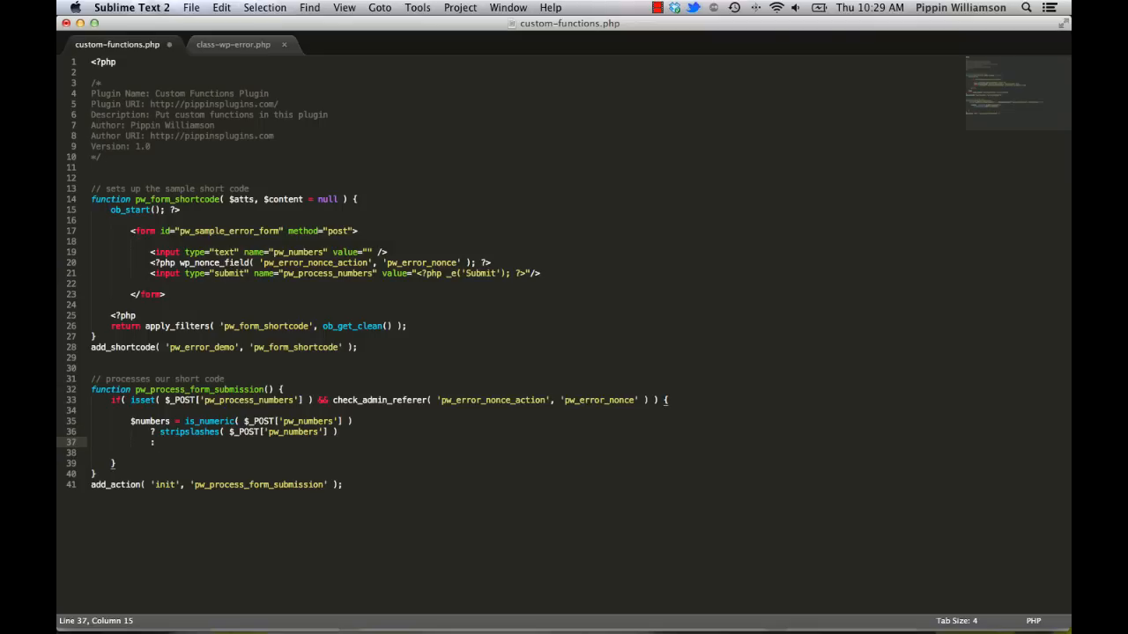
- Make the non-numeric branch a new WP_Error with message __('Please only enter numbers.')
text(new)
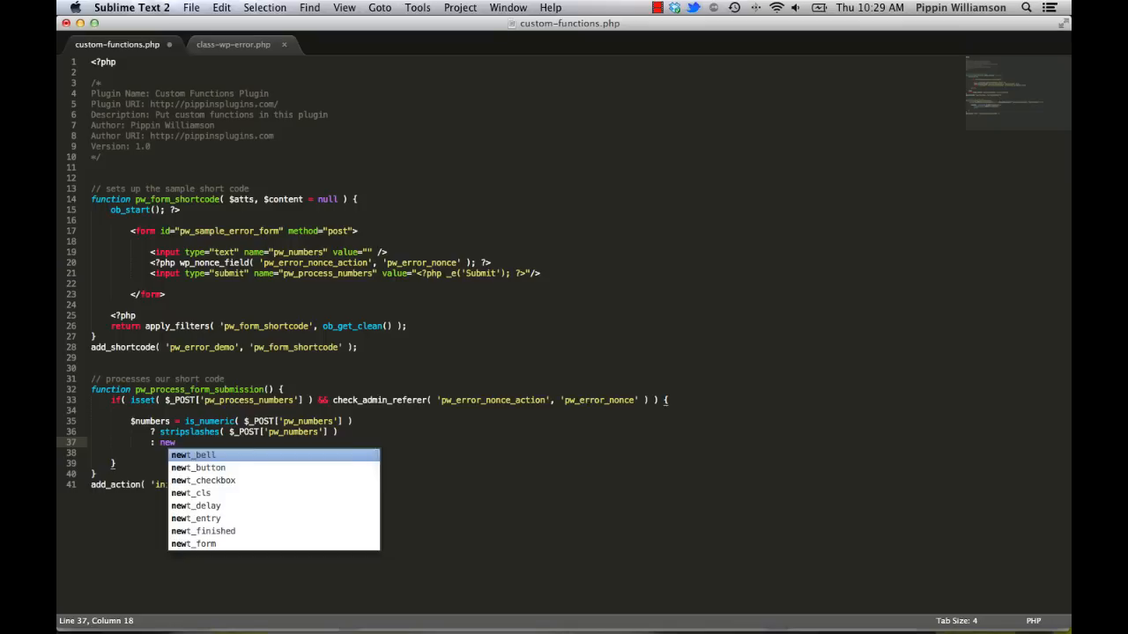
text(WP_Error(')
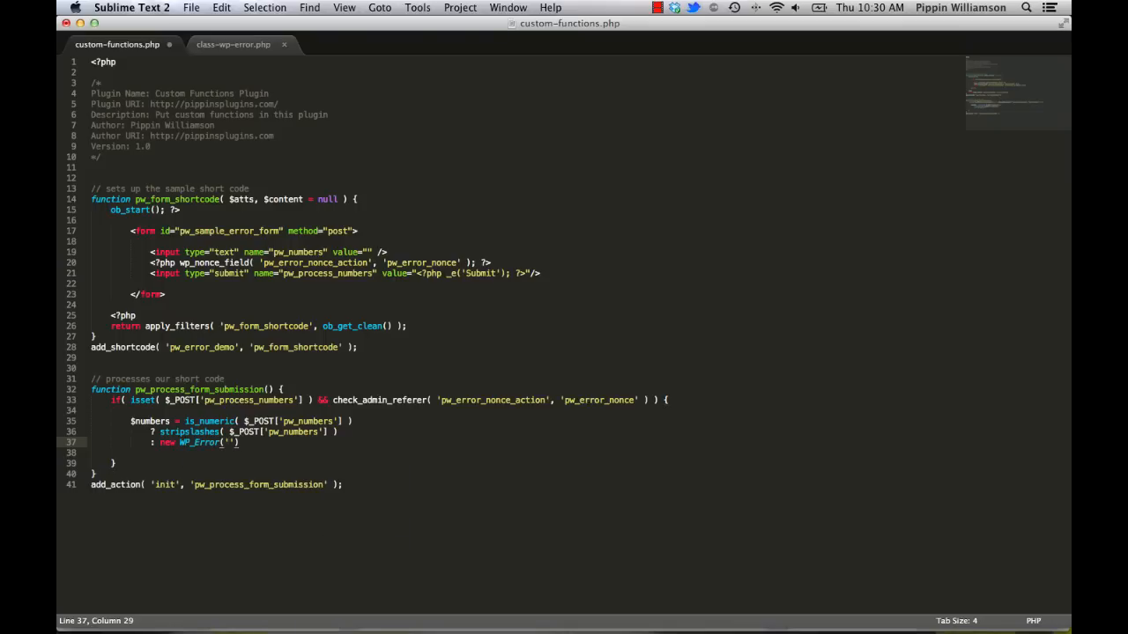
text(numbers_only)
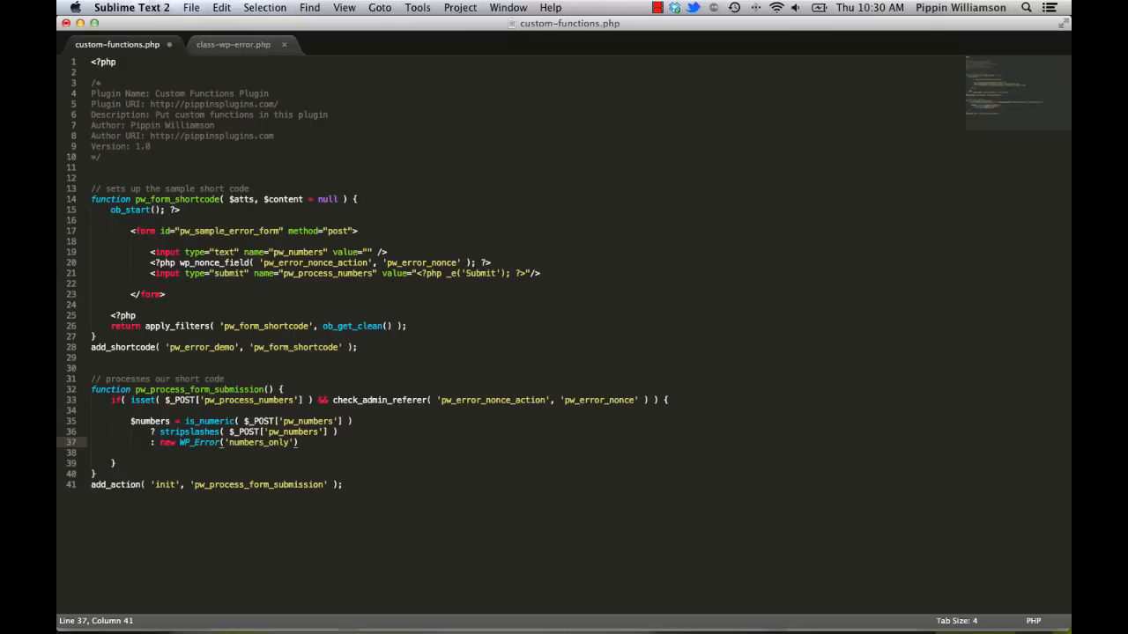
text())
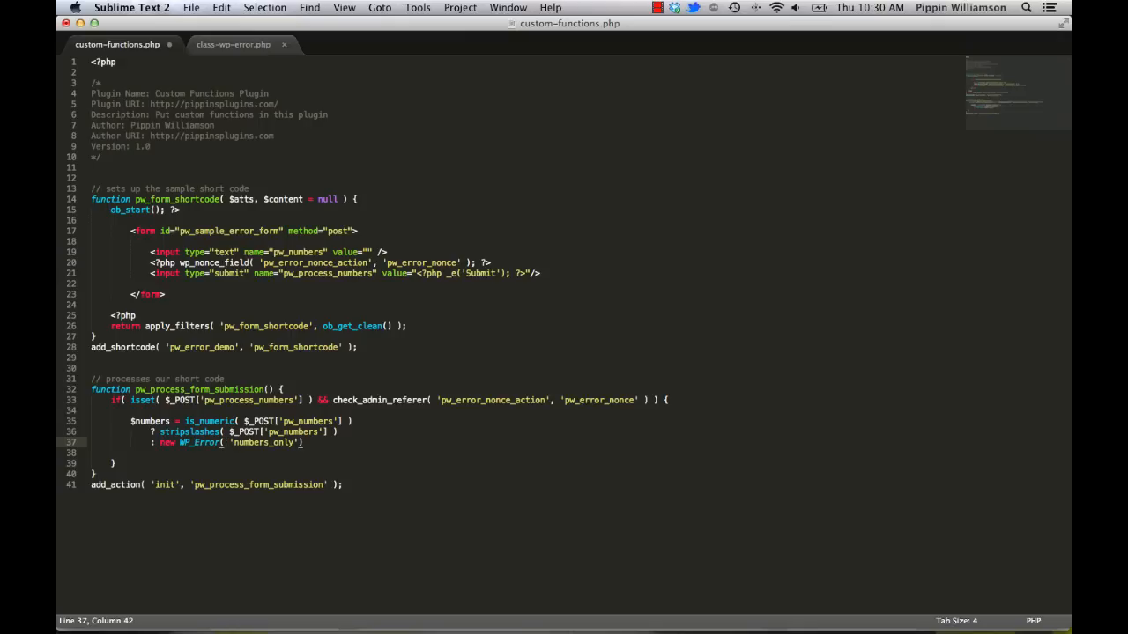
text(, '')
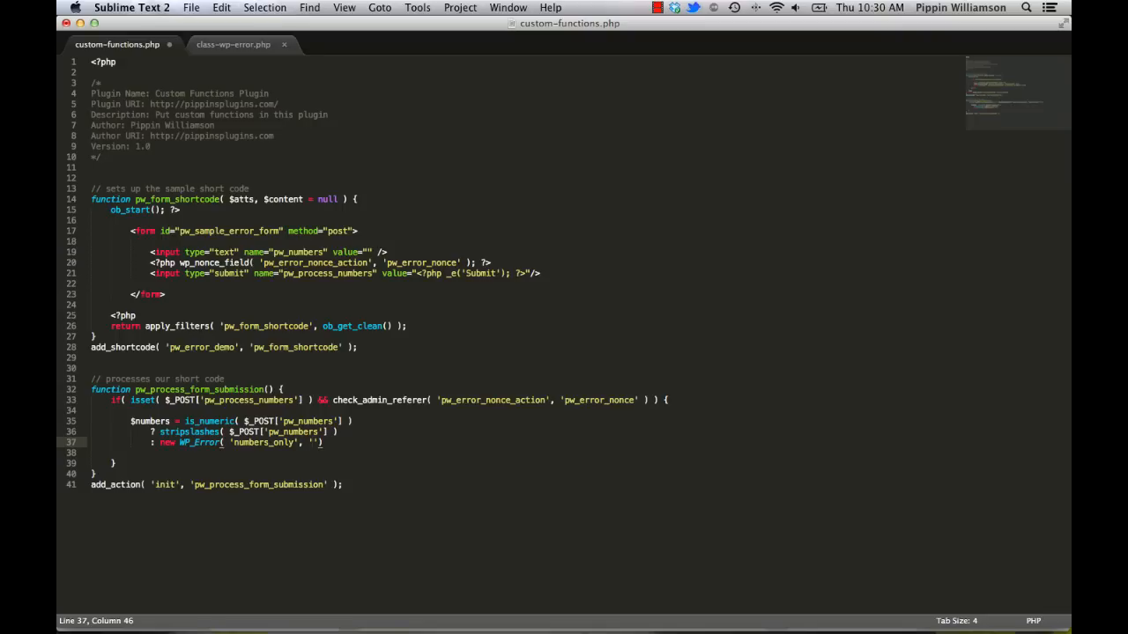
key(backspace)
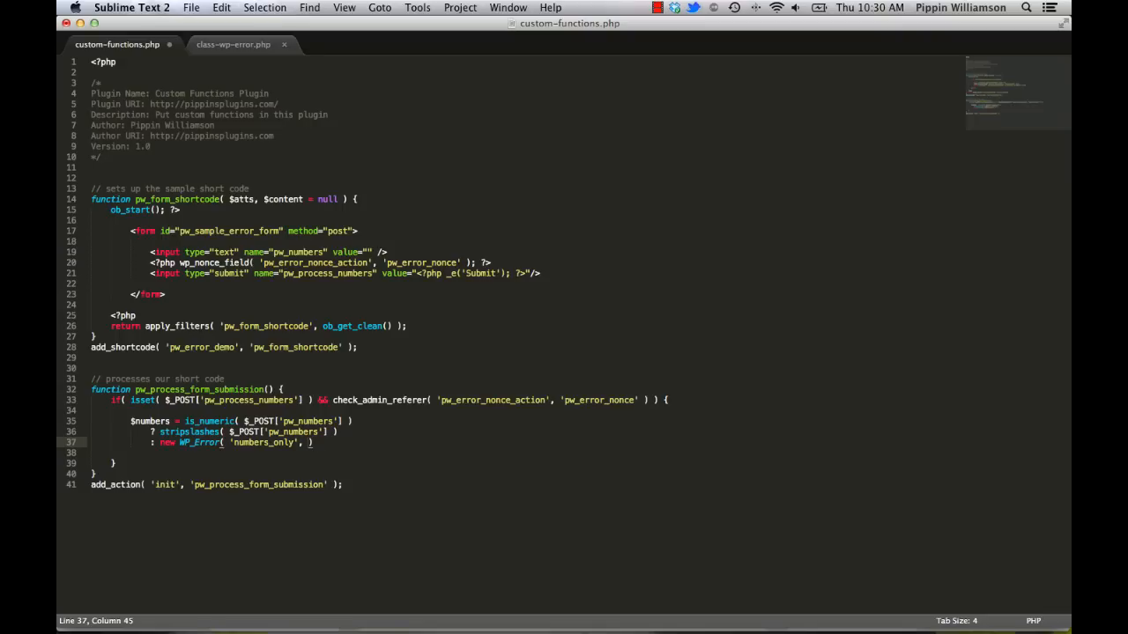
text(__(''))
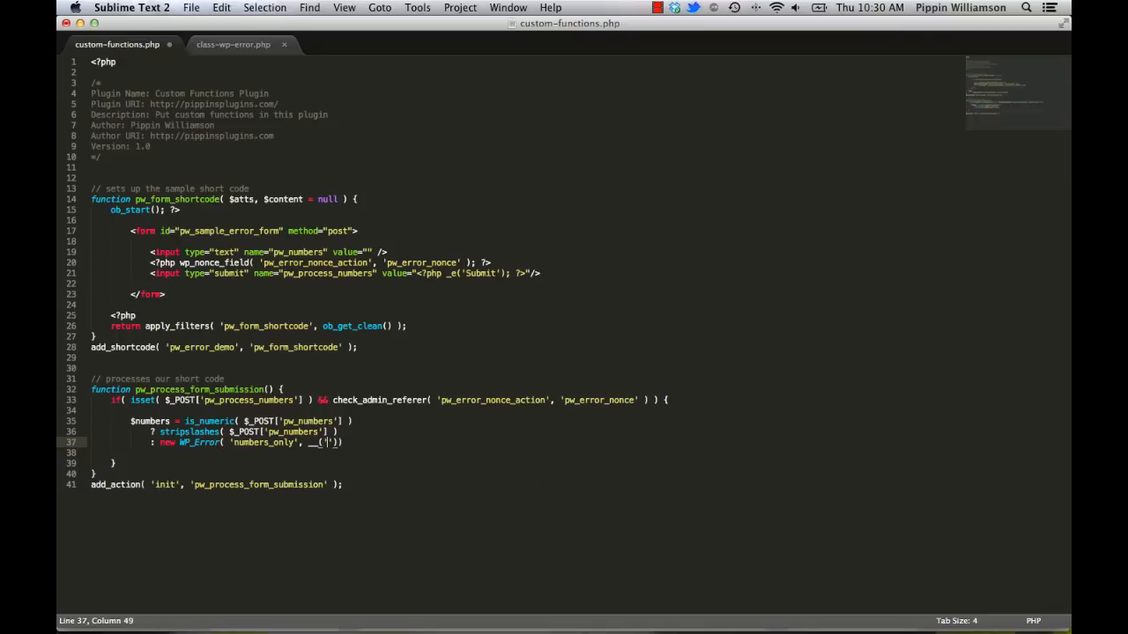
text(Please only enter numbers.)
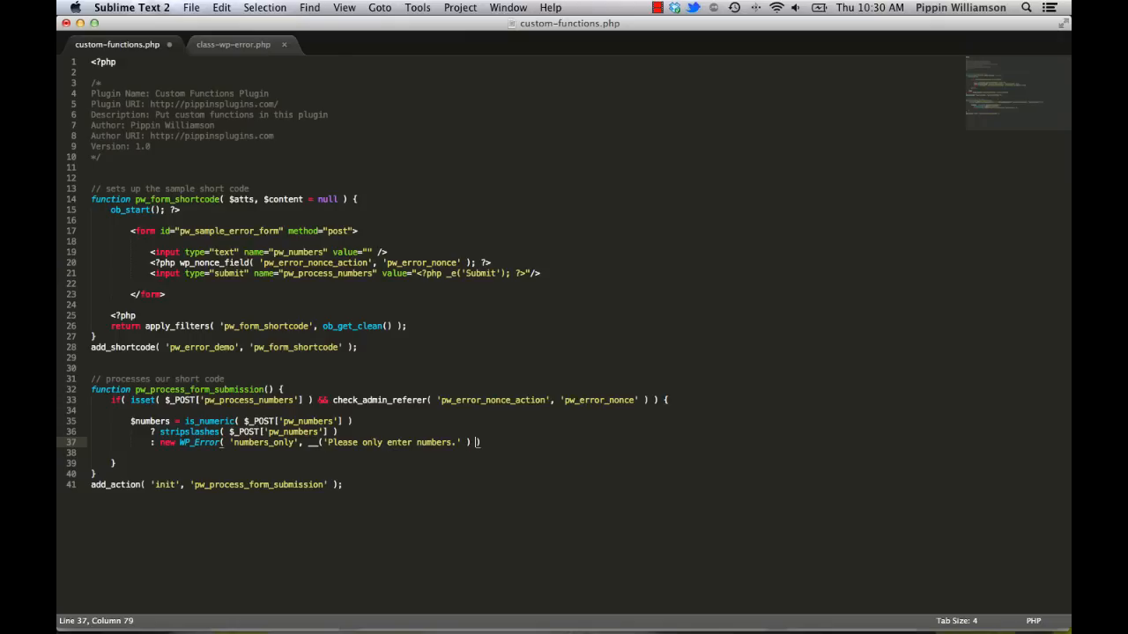
text(;)
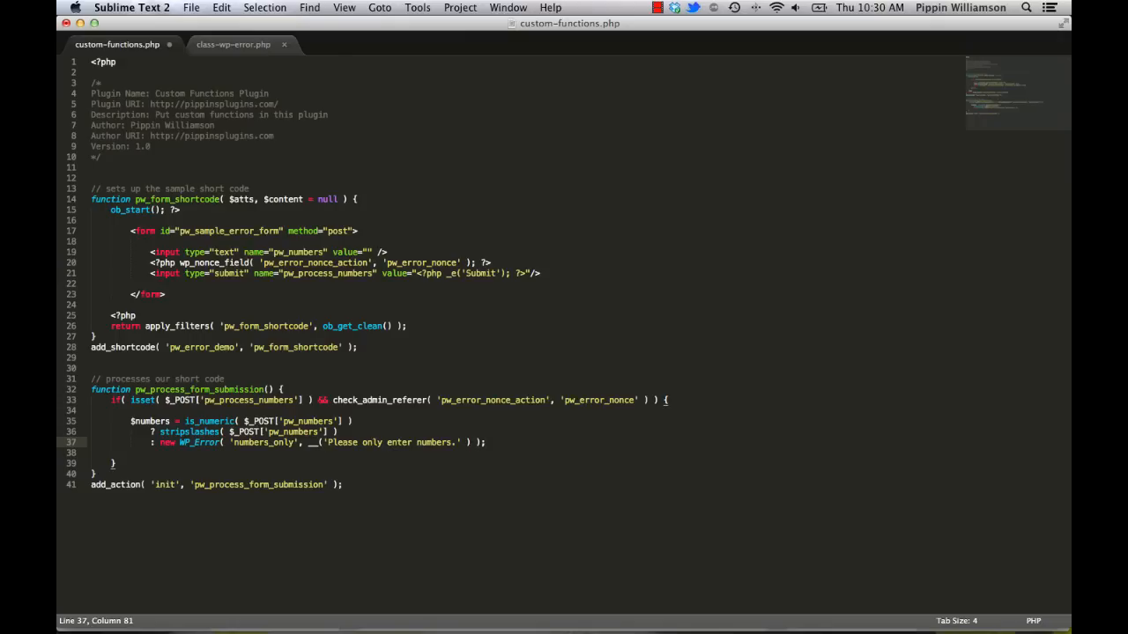
- Save the file and start an if( ) check below the assignment
key(cmd+s)
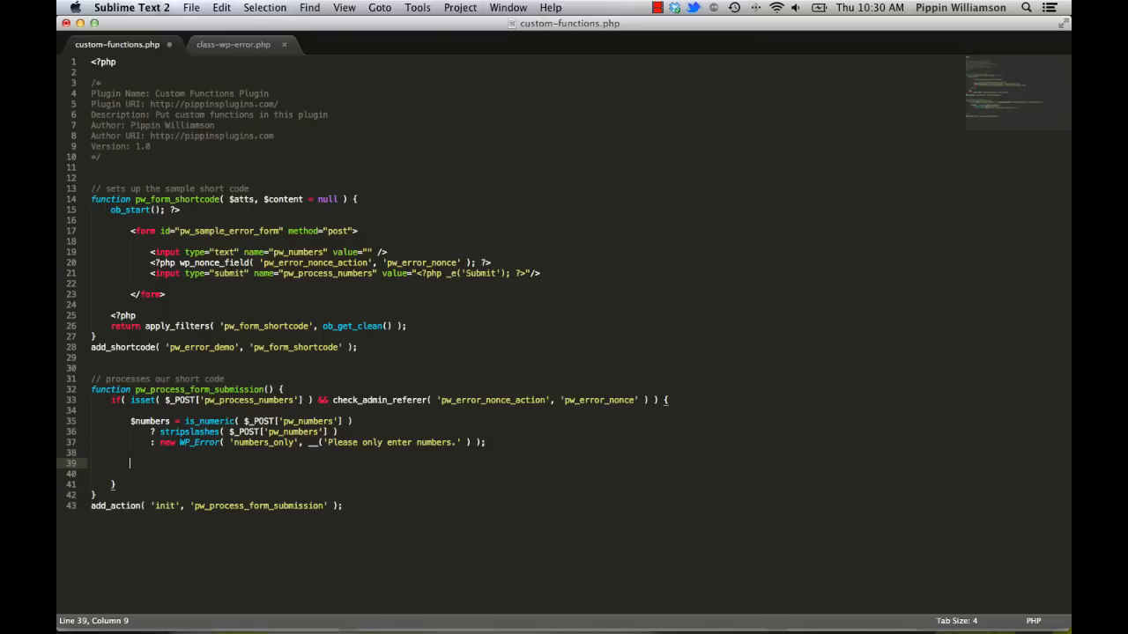
text(if( ))
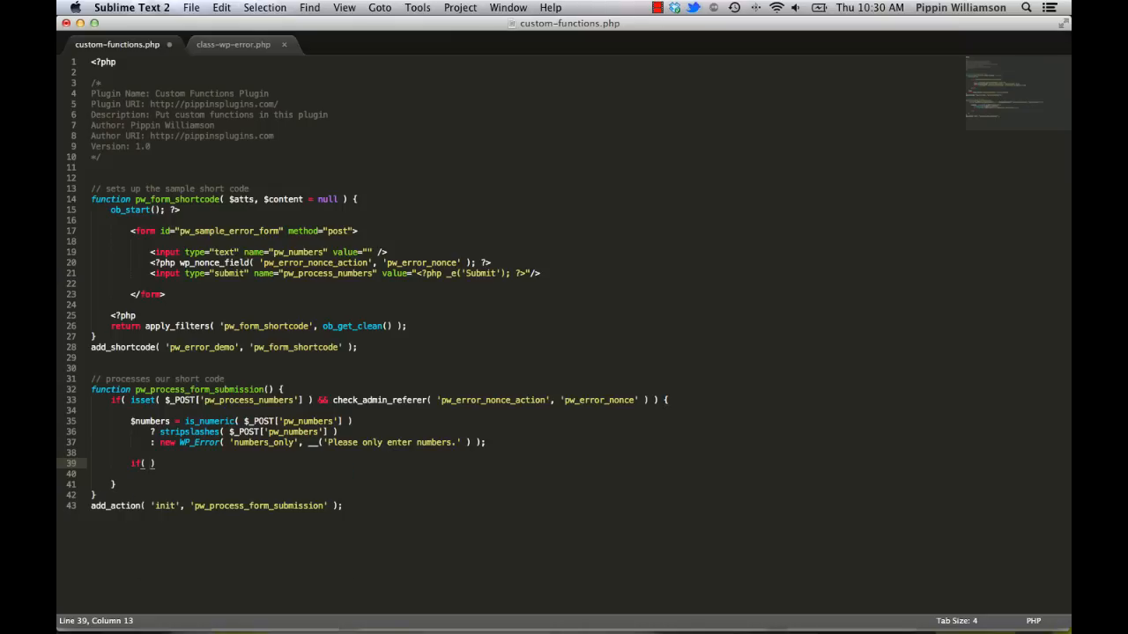
click(233, 44)
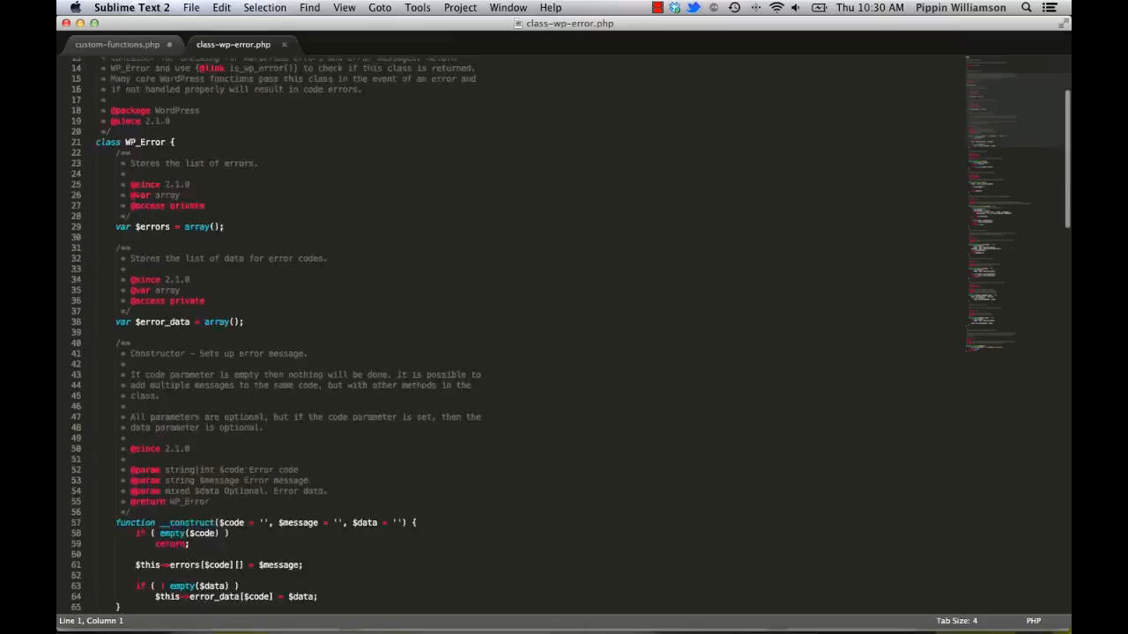
scroll(down, 3)
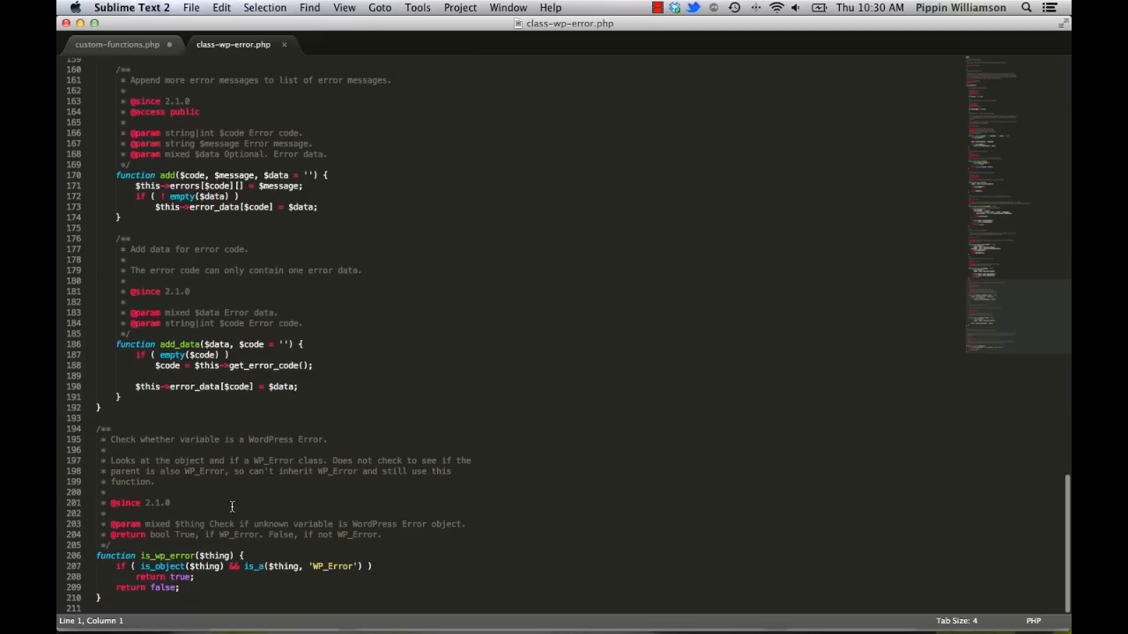
click(103, 598)
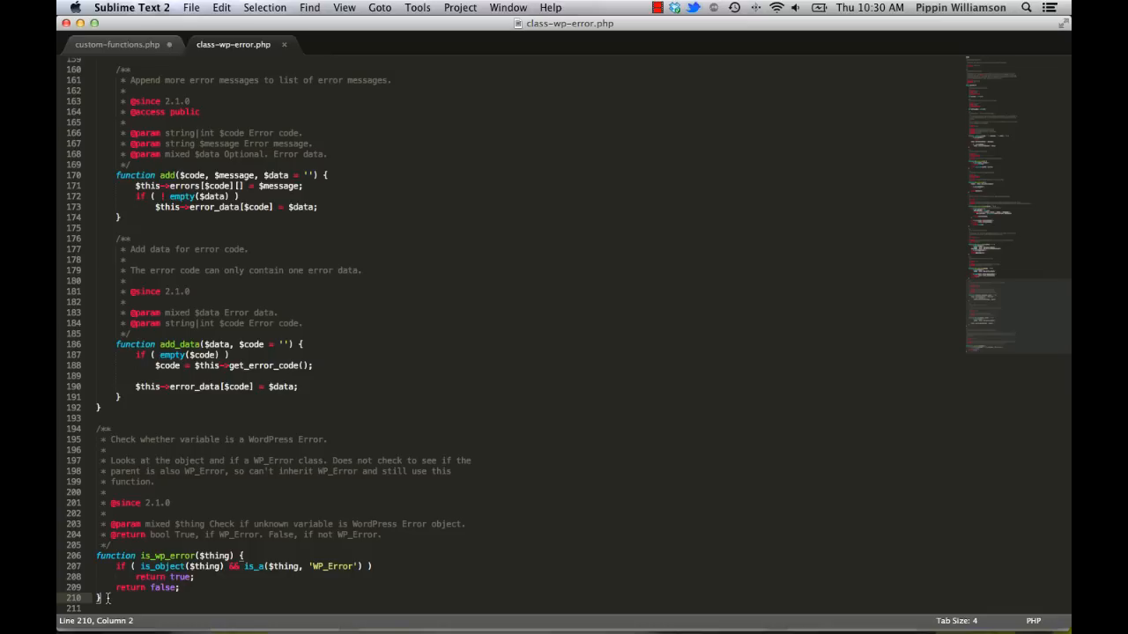
click(185, 576)
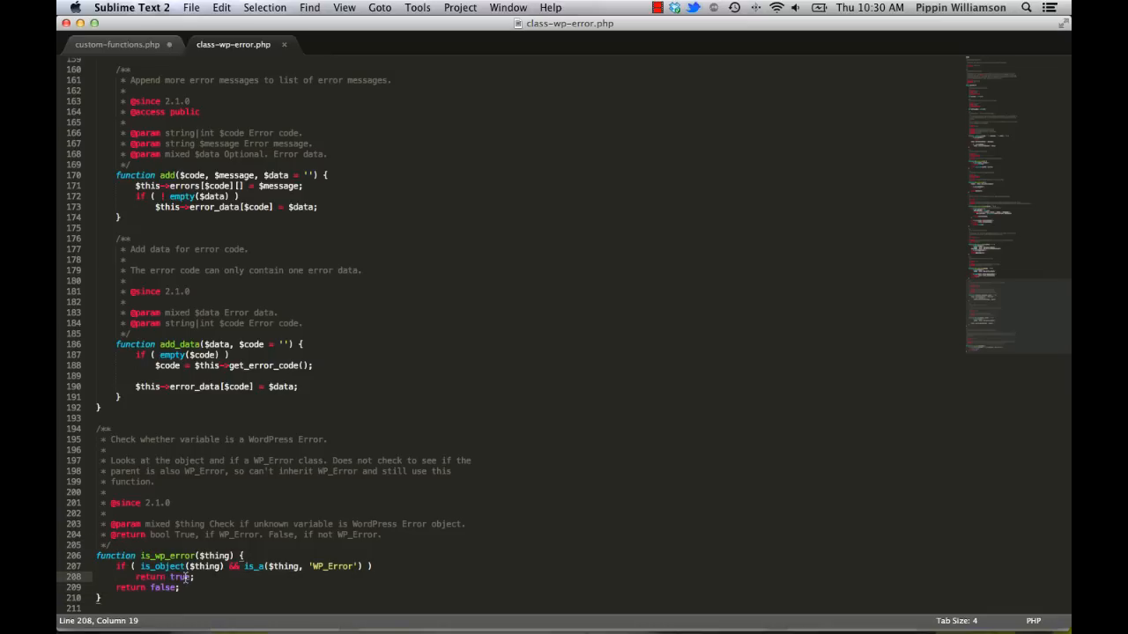
click(116, 44)
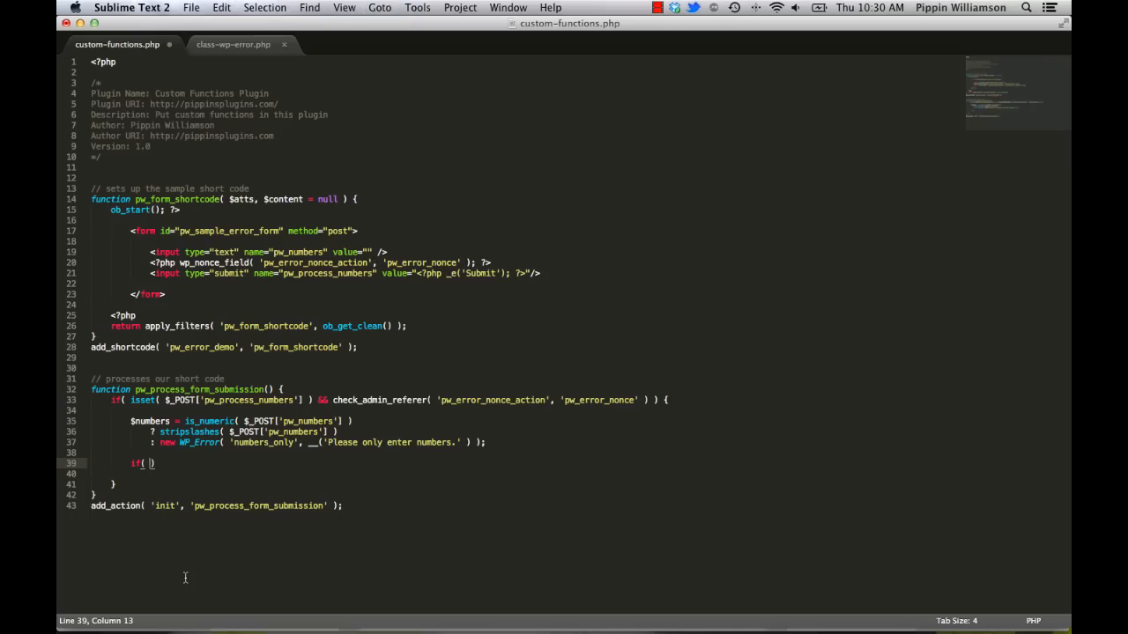
- Complete the condition as is_wp_error( $numbers )
text(is_wp_e)
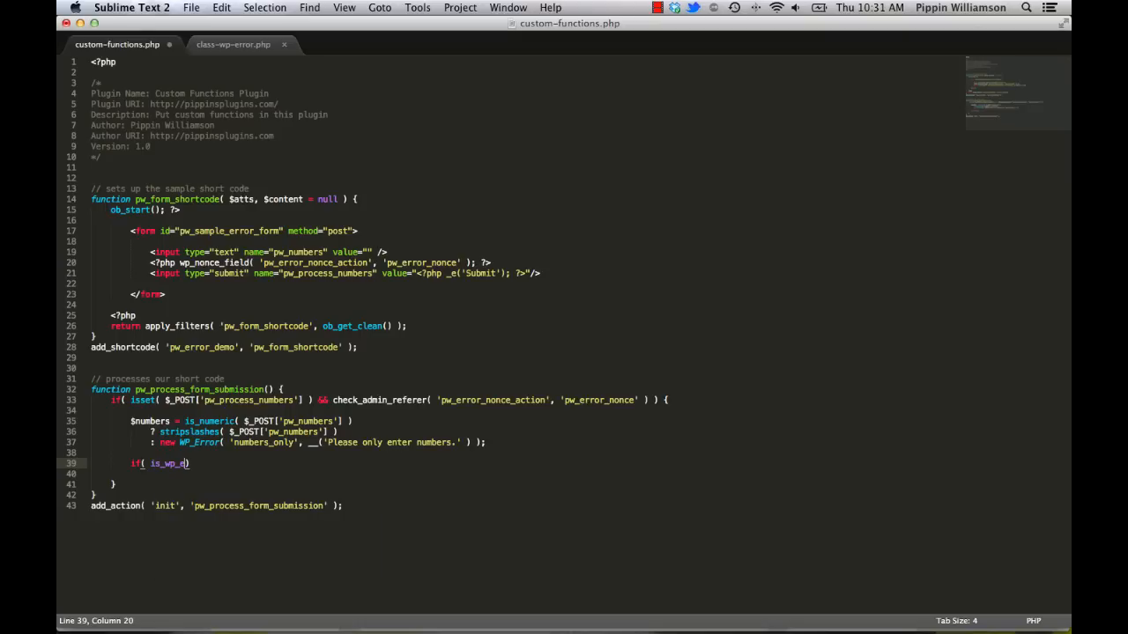
text(rror()
text(wp_die( )
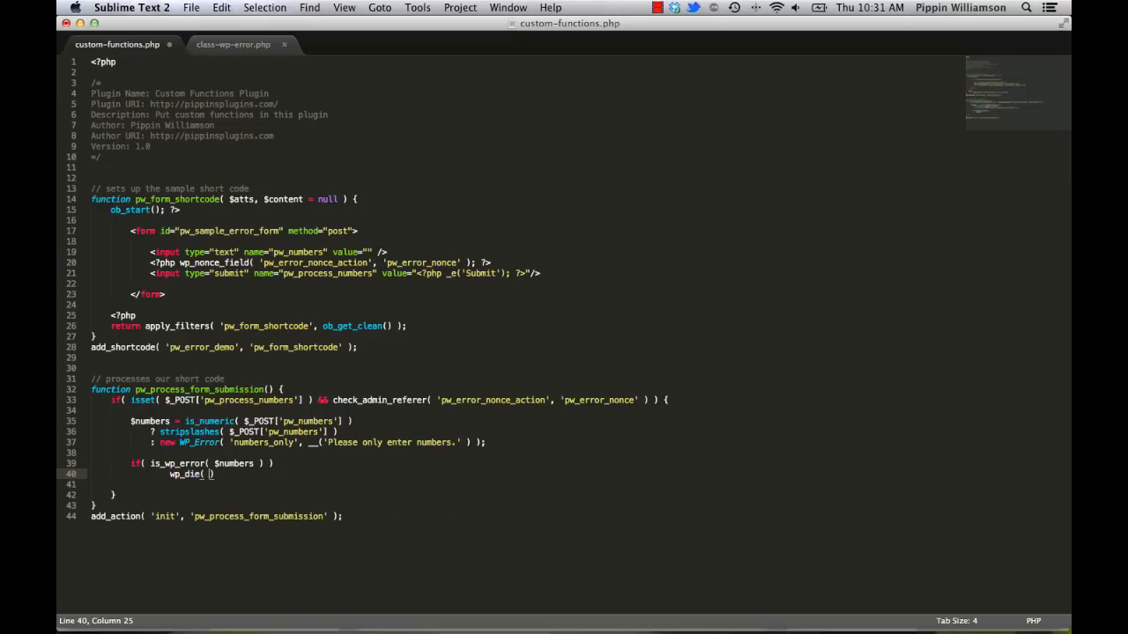
text($numbers->get_erro)
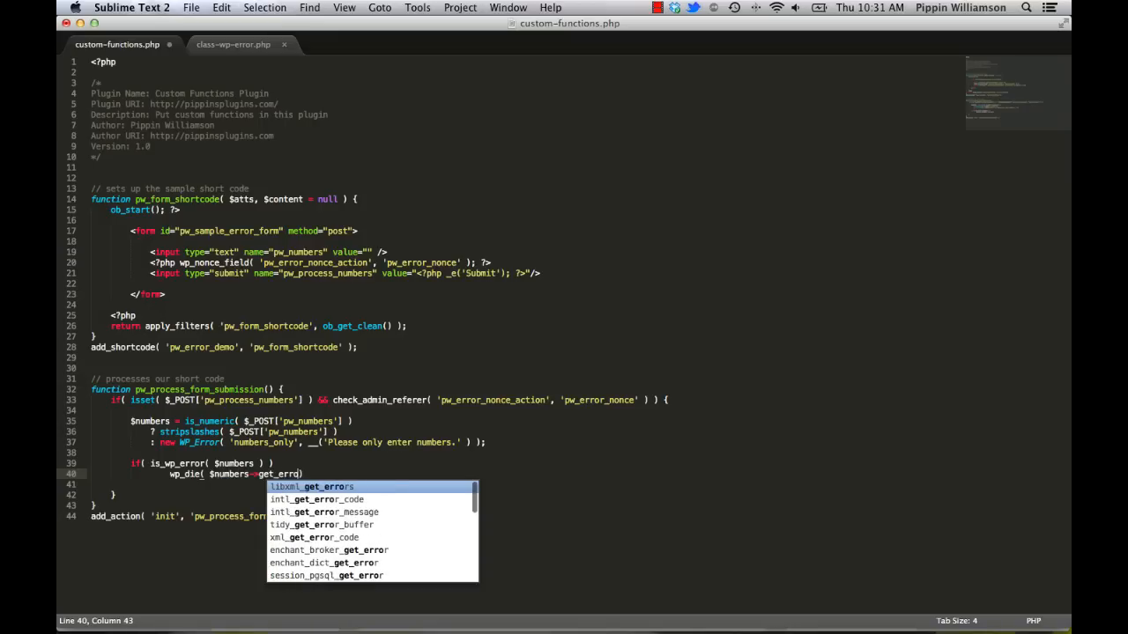
- Inside it call wp_die( $numbers->get_error_message(), __('Input Error', 'pippin') )
text(_me)
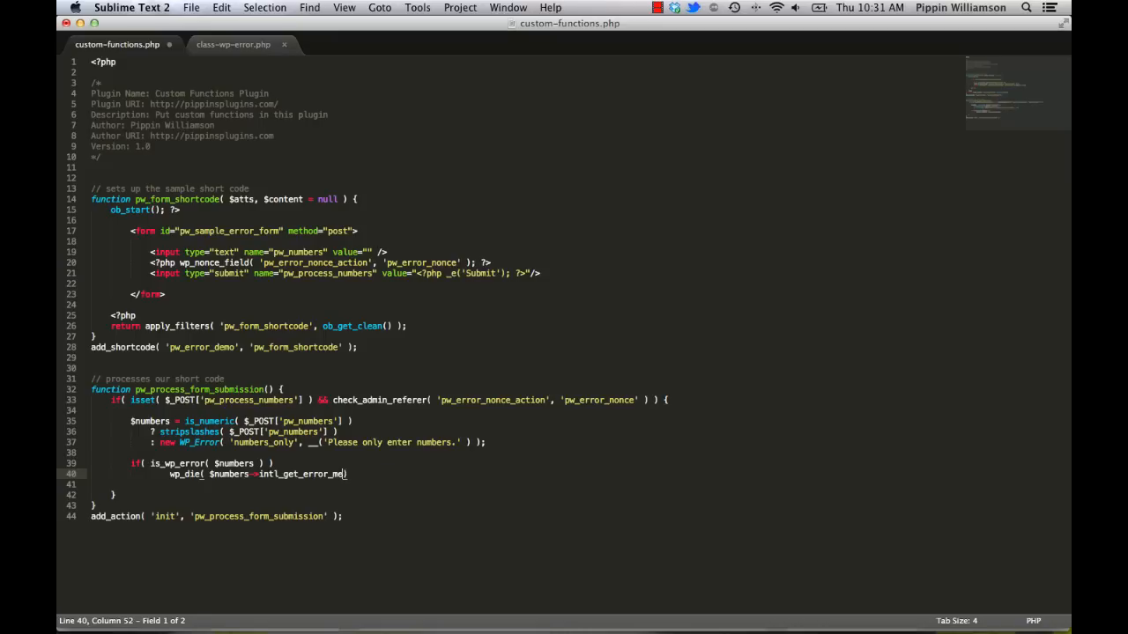
key(backspace)
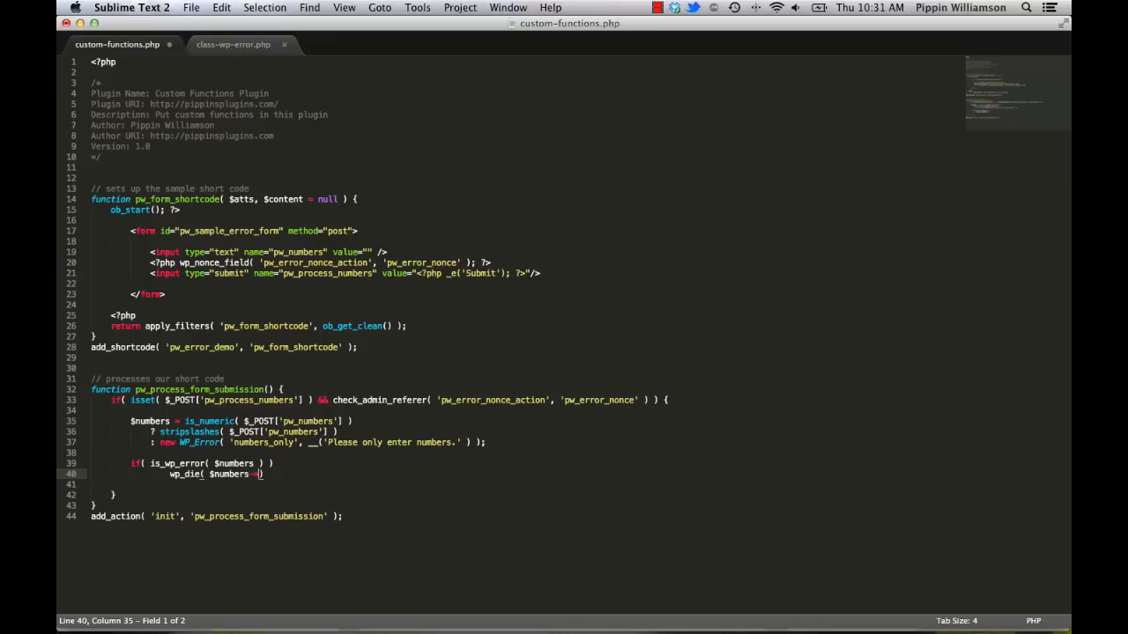
text(get_d)
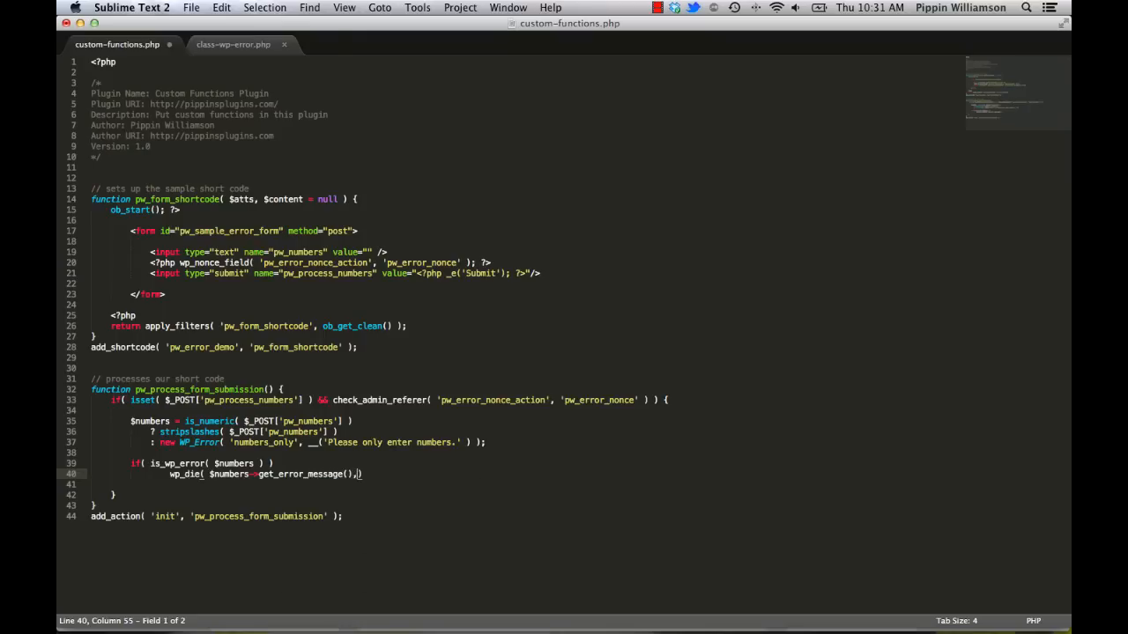
text(, __(''))
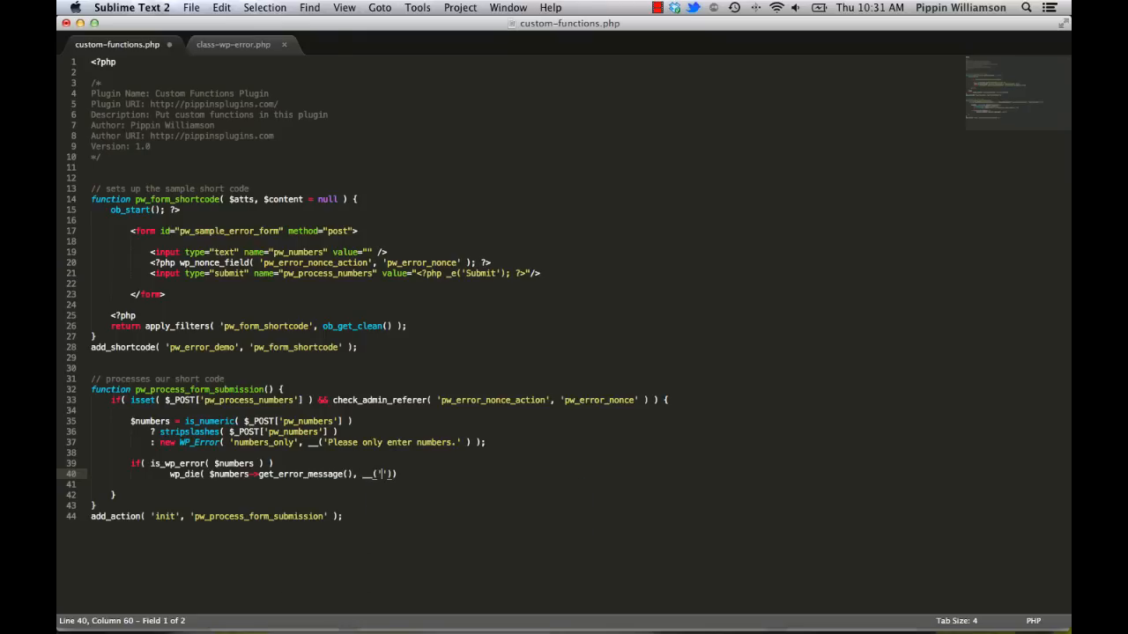
text(Input Error)
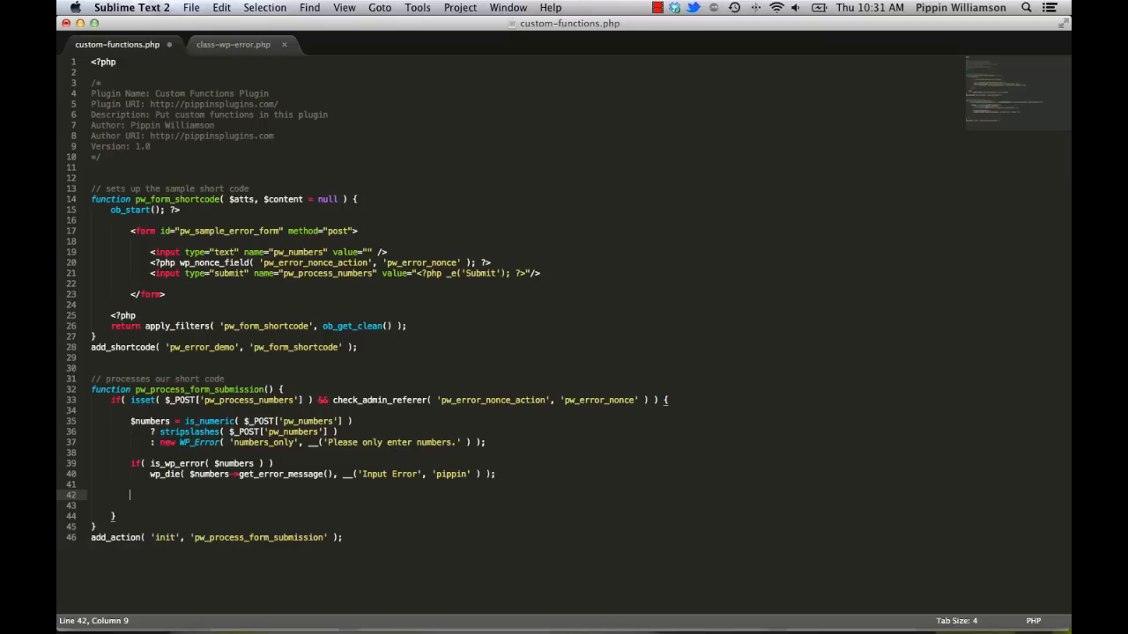
- Write the comment '// input is verified to be numeric.' after the if block
text(// input is verified to be num)
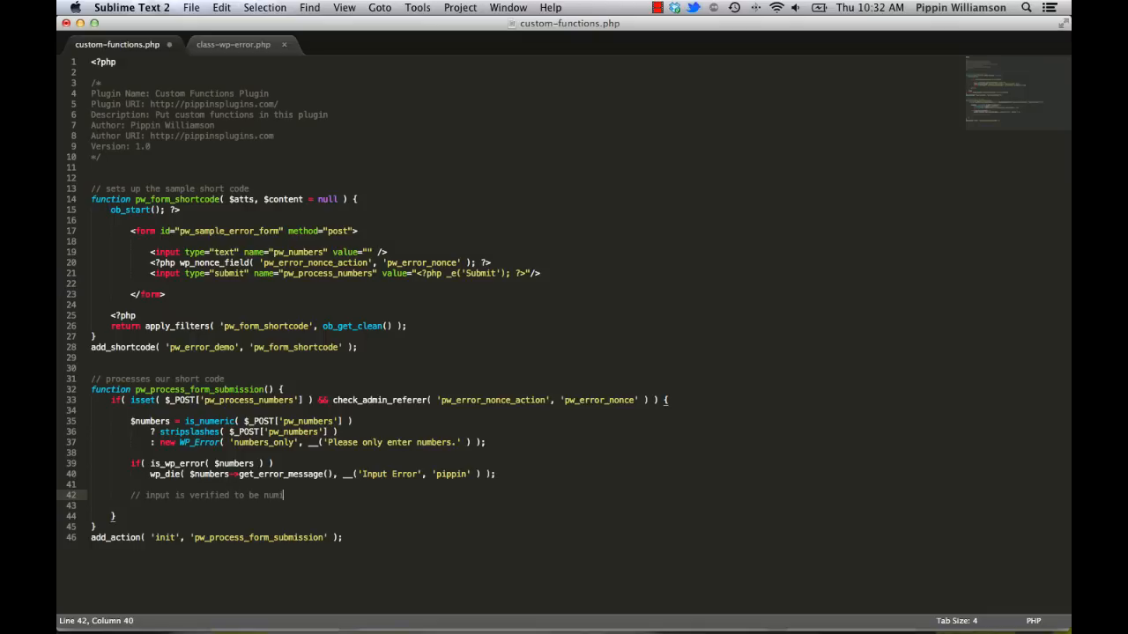
text(ric.)
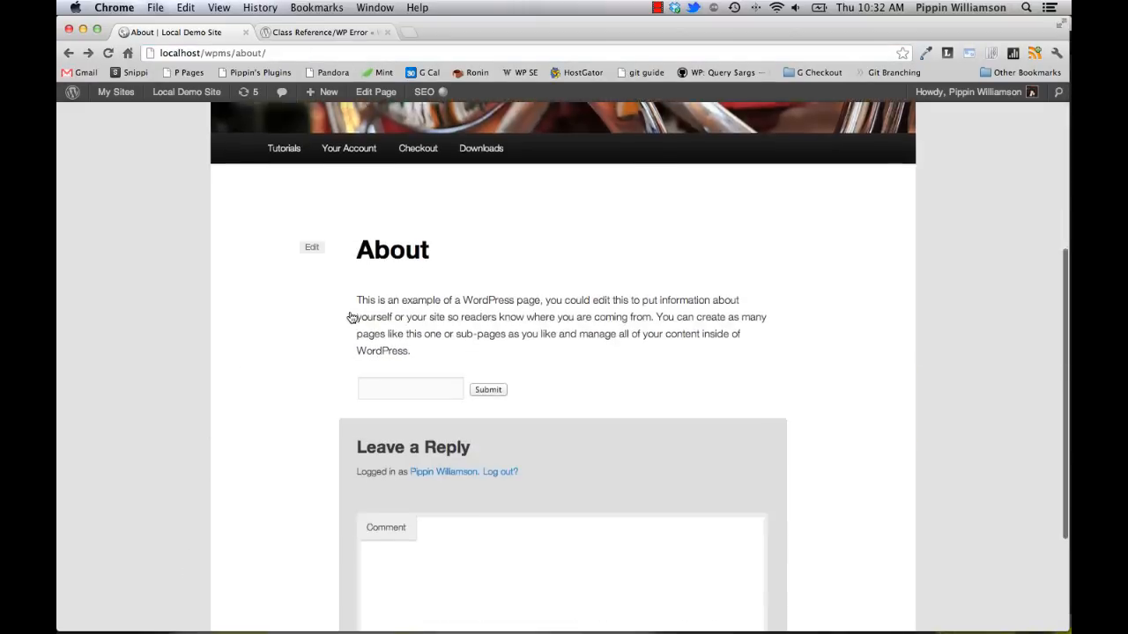
- Submit the letters-only entry 'asudohas' through the About page form
text(asudohas)
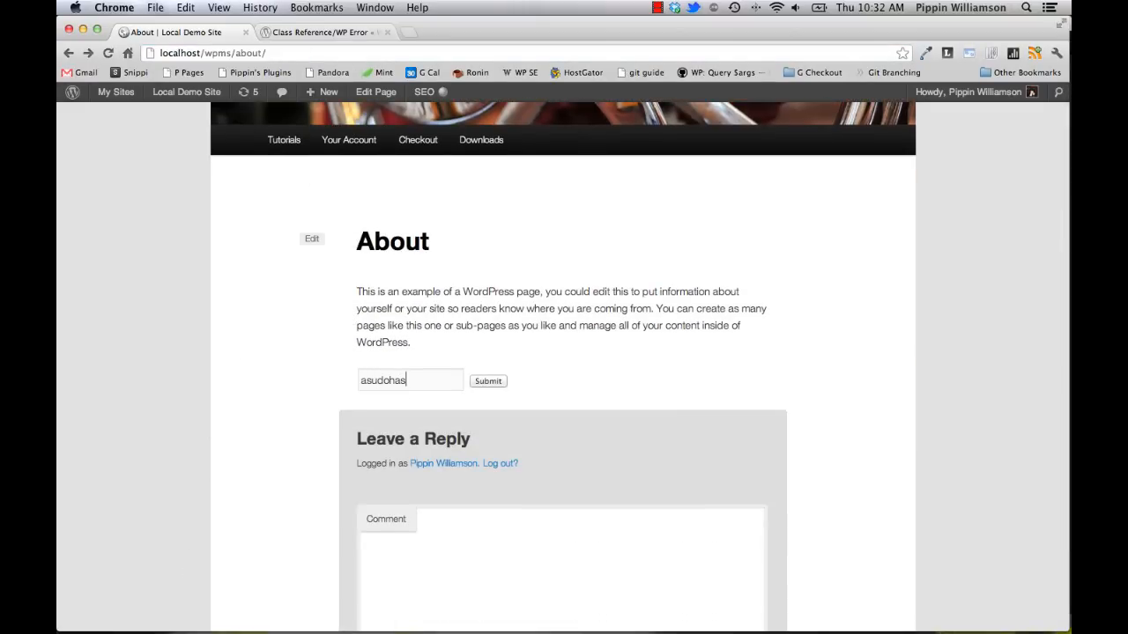
click(488, 381)
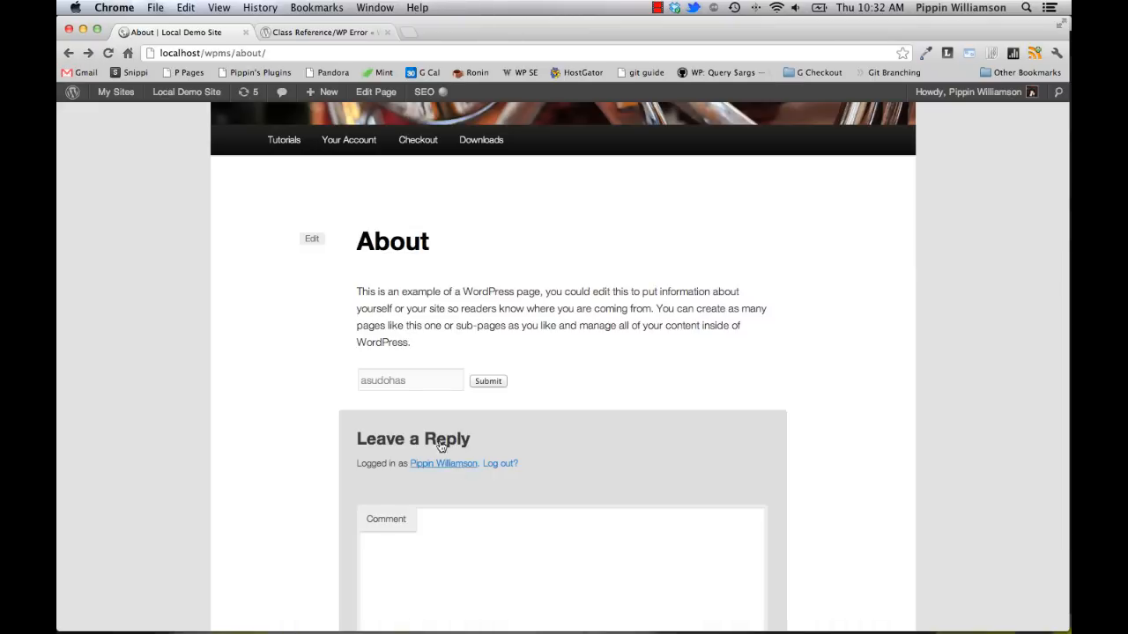
double_click(383, 381)
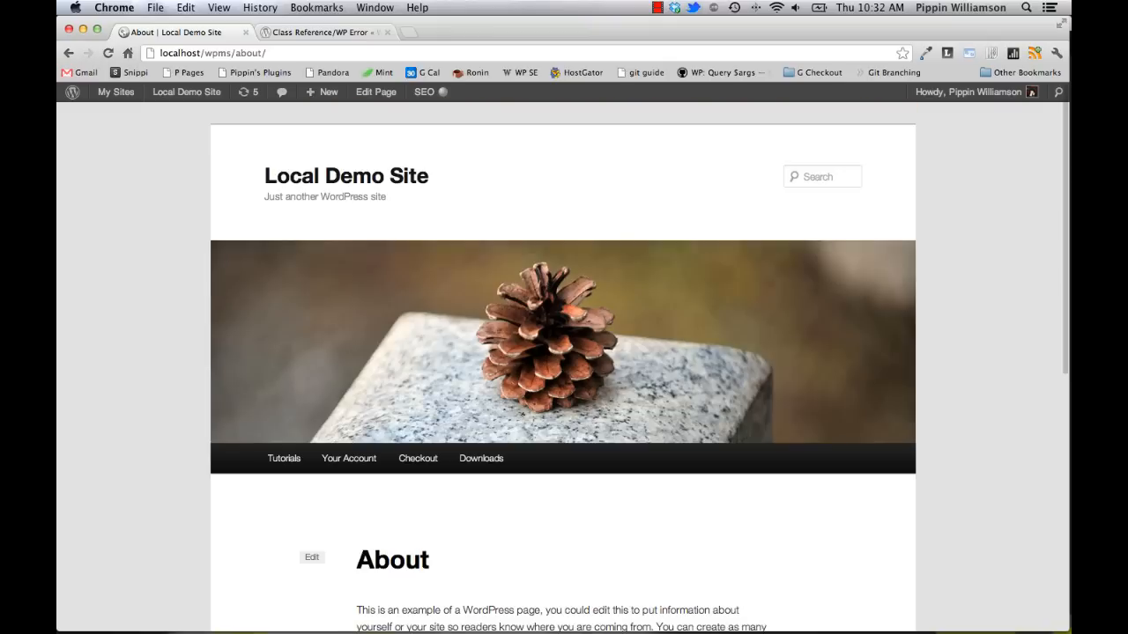
- Submit the mixed value '123uhaiudsh' and get the 'Please only enter numbers.' error page
scroll(down, 3)
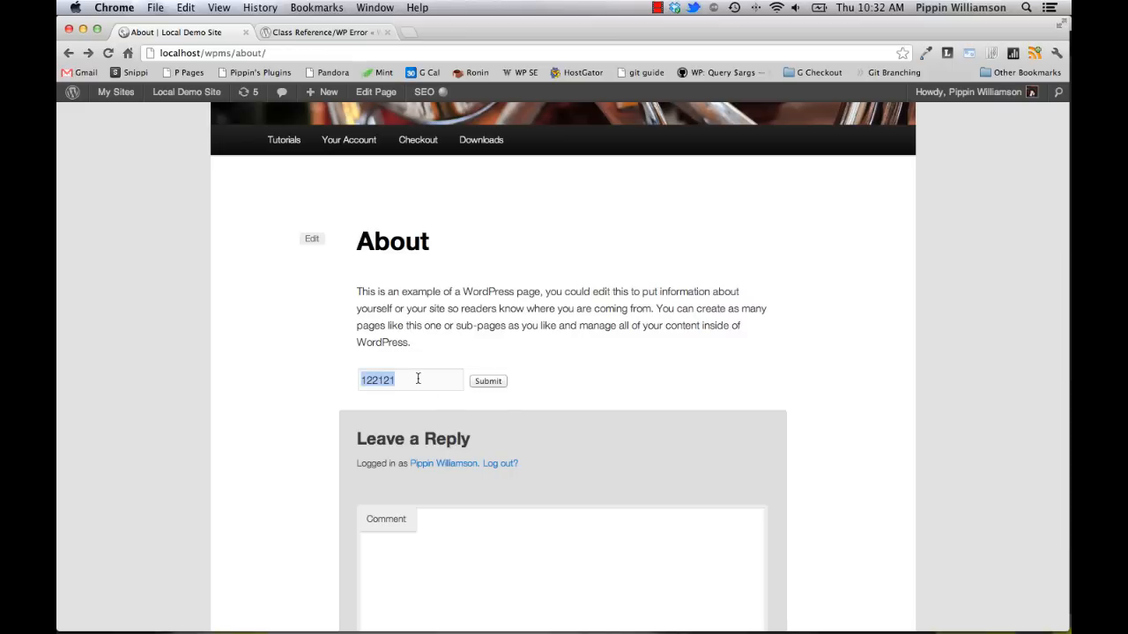
text(123uha)
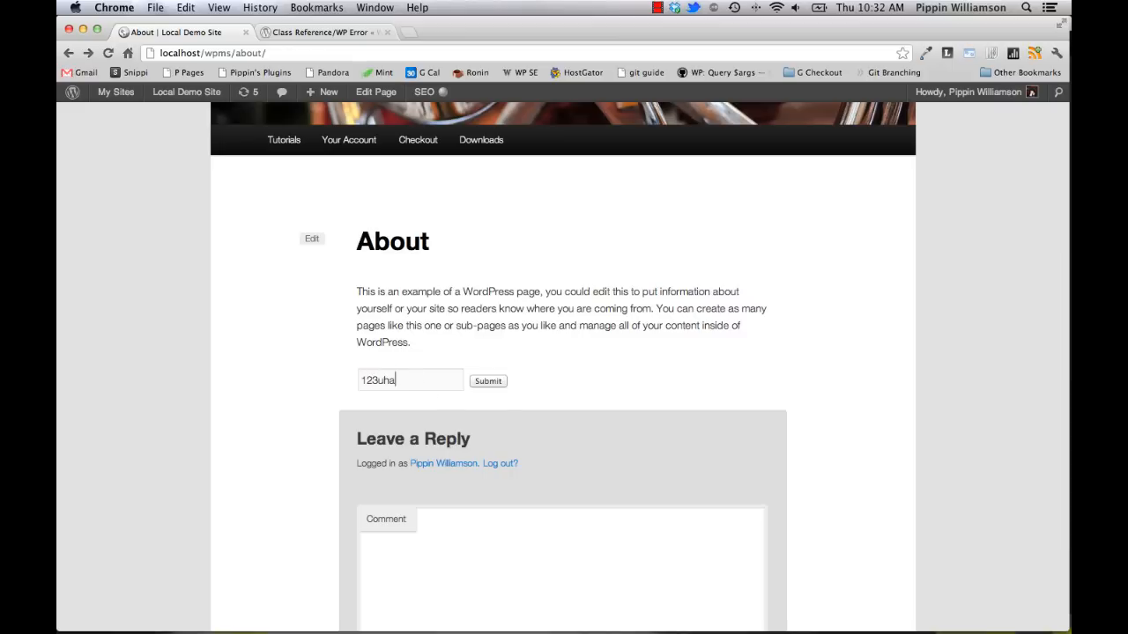
text(iudsh)
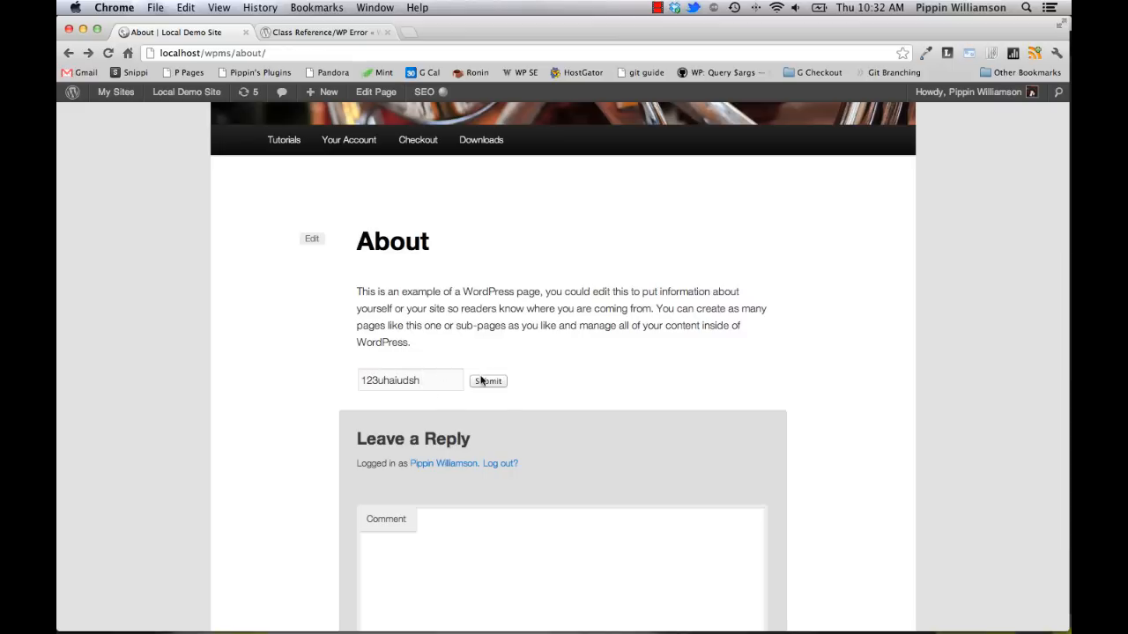
click(486, 381)
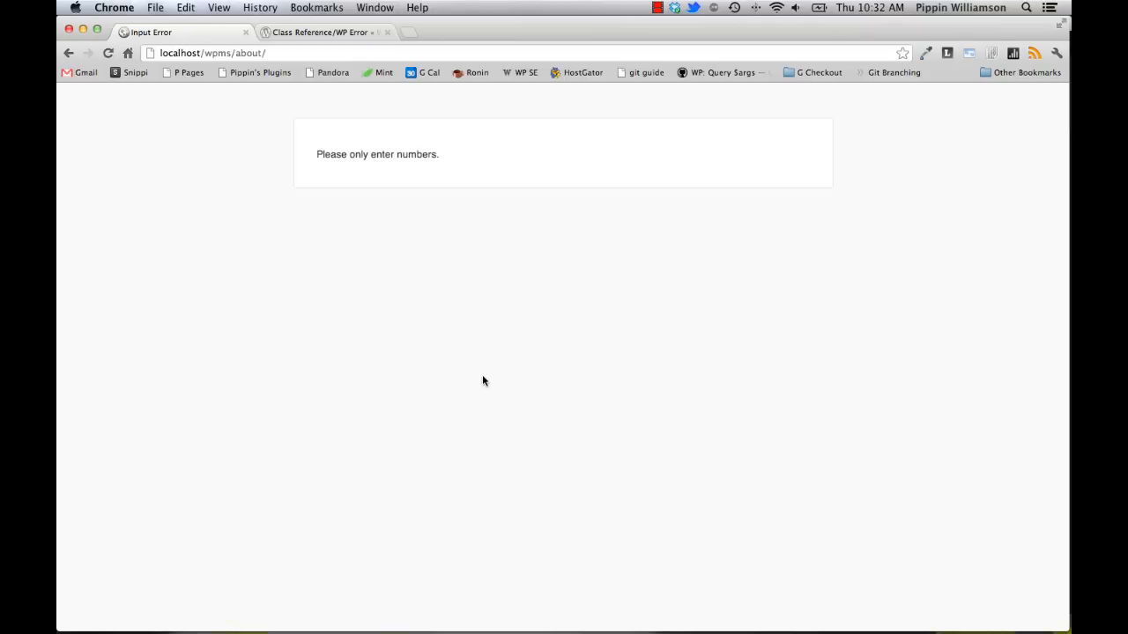